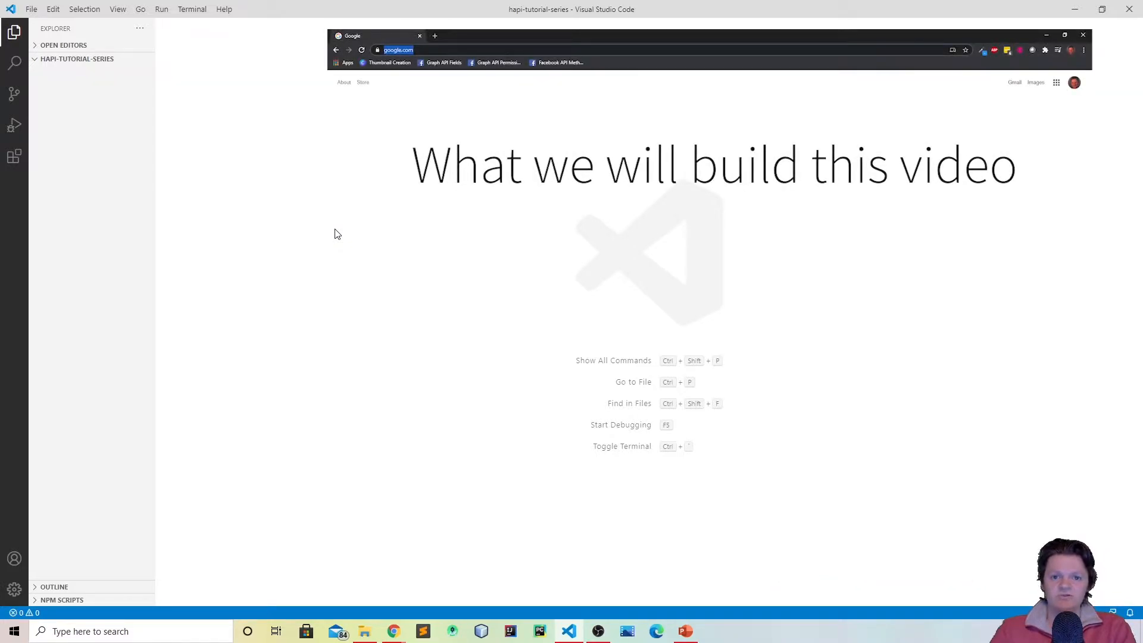
Preview the localhost:1234 result, then bring up the Terminal menu in hapi-tutorial-series
{"action": "type", "text": "localhost:1234"}
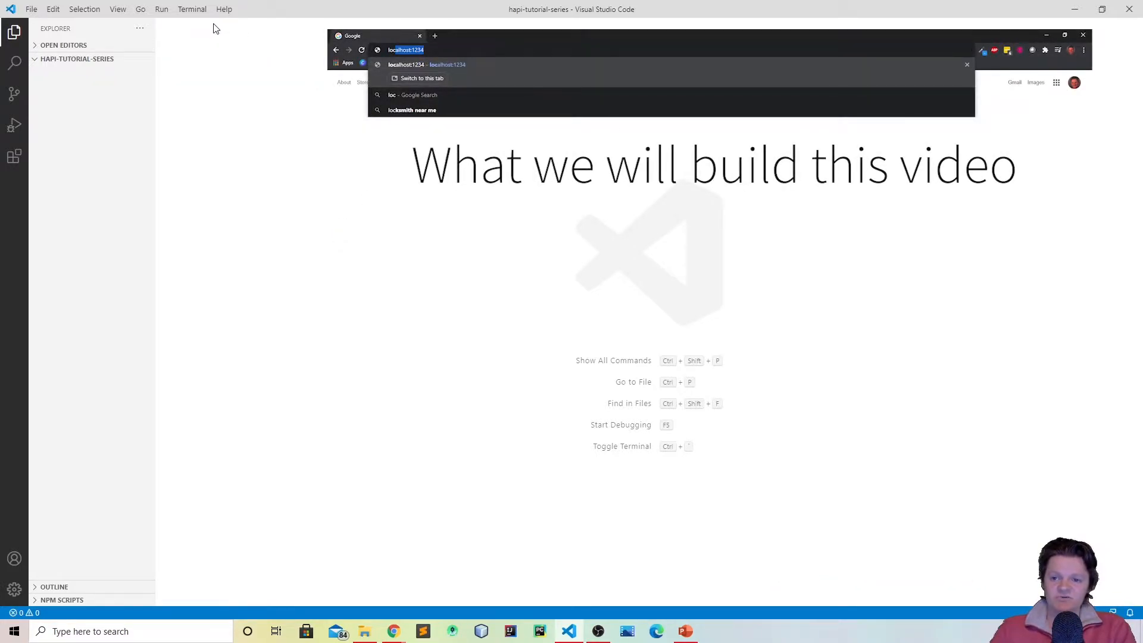
{"action": "left_click", "coordinate": [193, 9]}
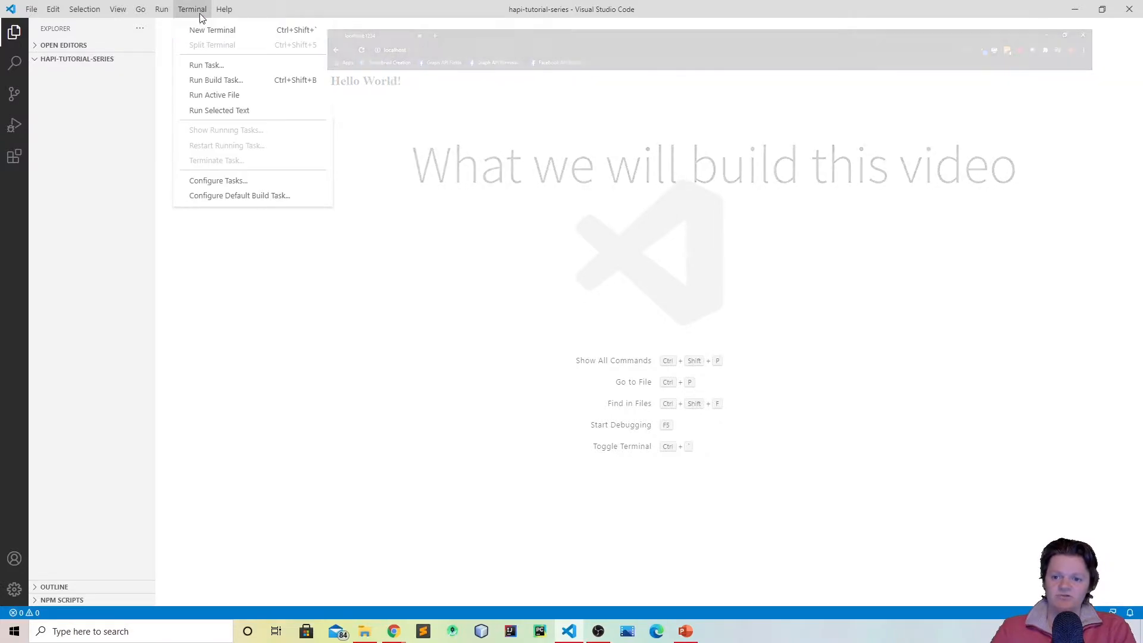
Run npm init in a new terminal with server.js as entry point, then clear it with cls
{"action": "left_click", "coordinate": [212, 30]}
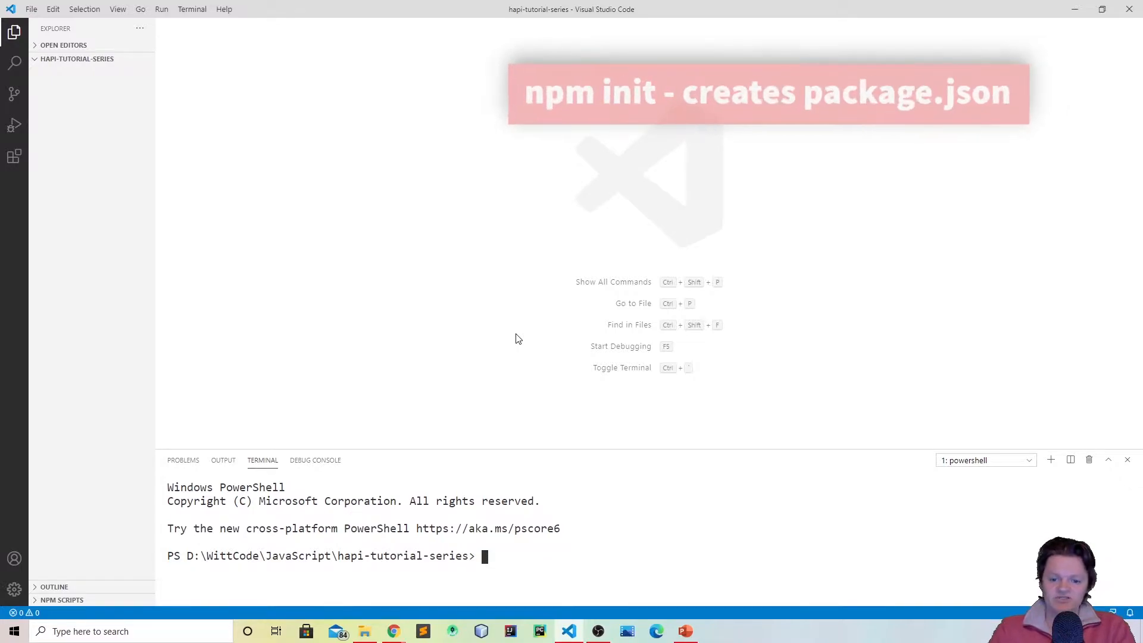
{"action": "type", "text": "npm"}
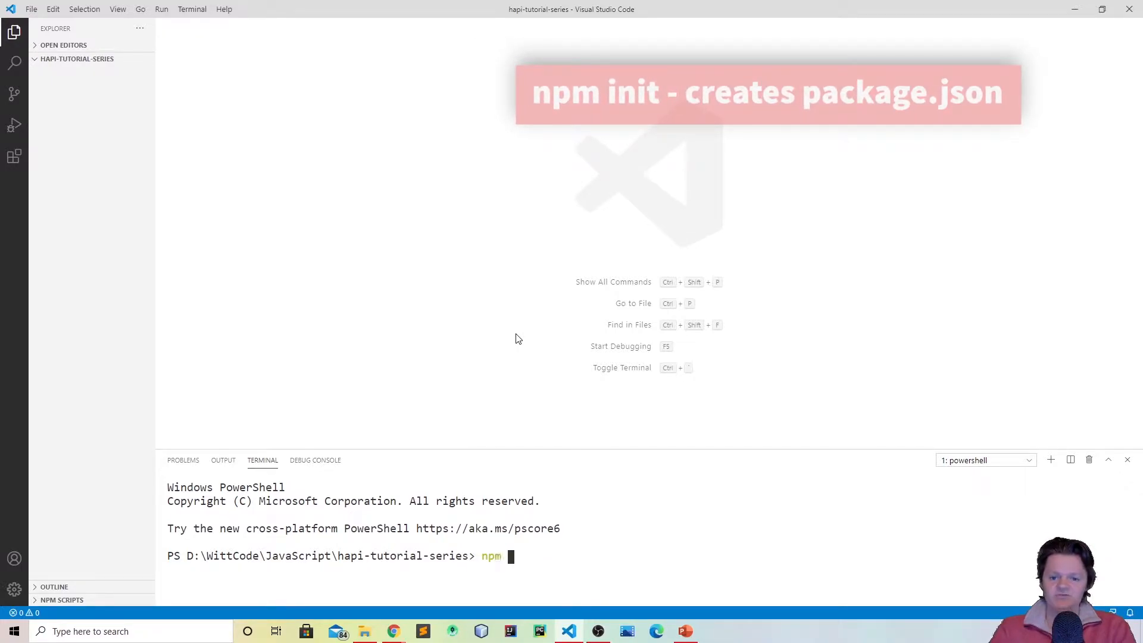
{"action": "type", "text": "init"}
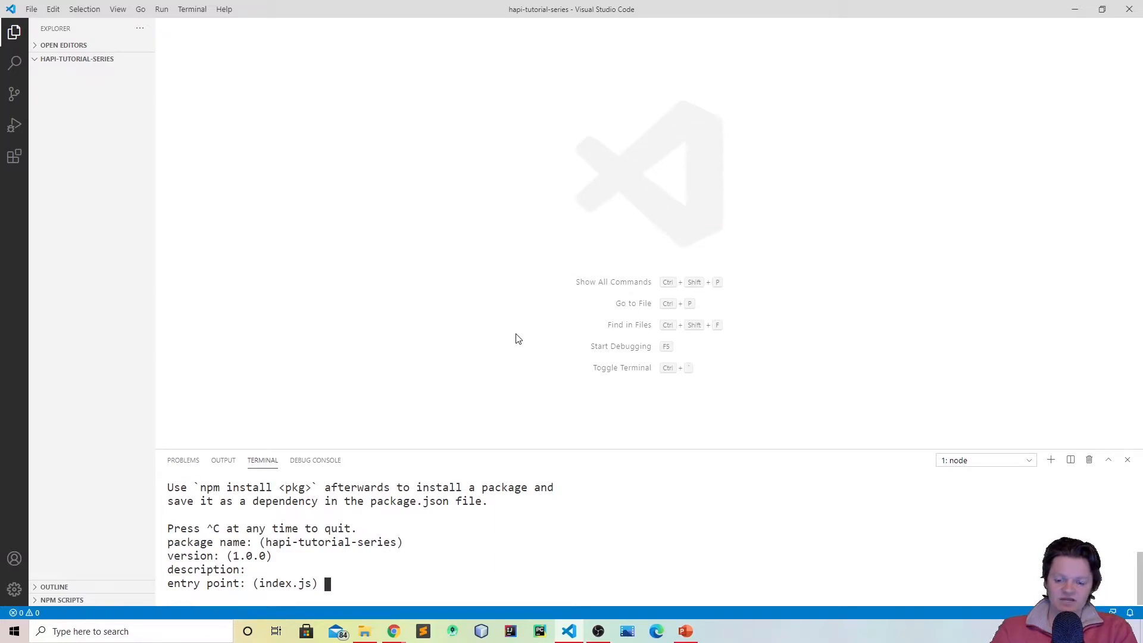
{"action": "type", "text": "server"}
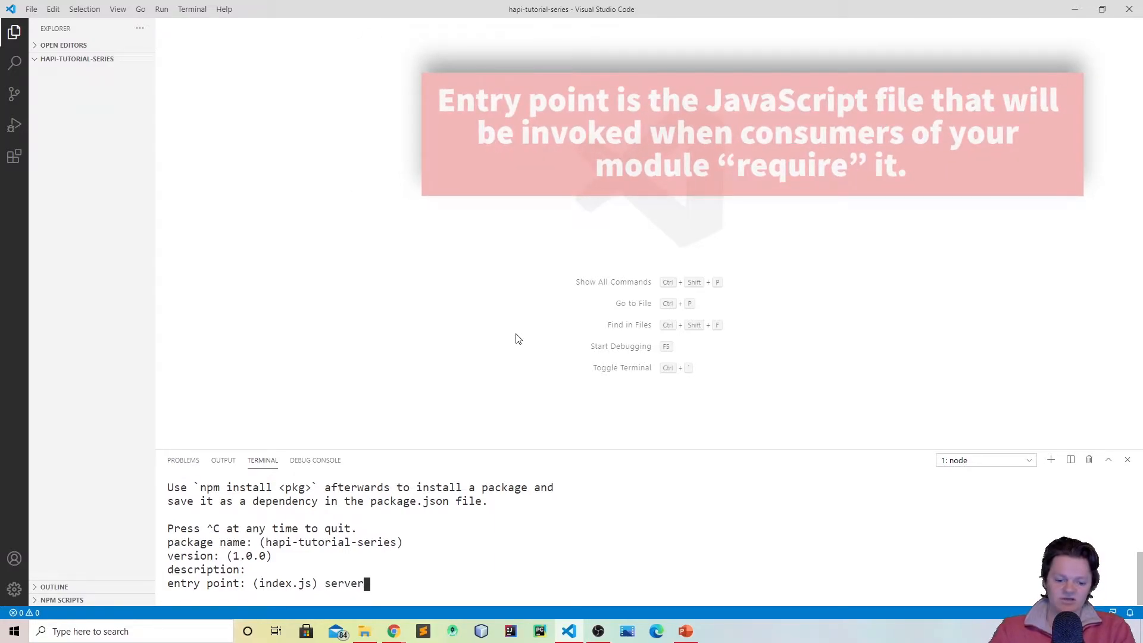
{"action": "type", "text": ".js"}
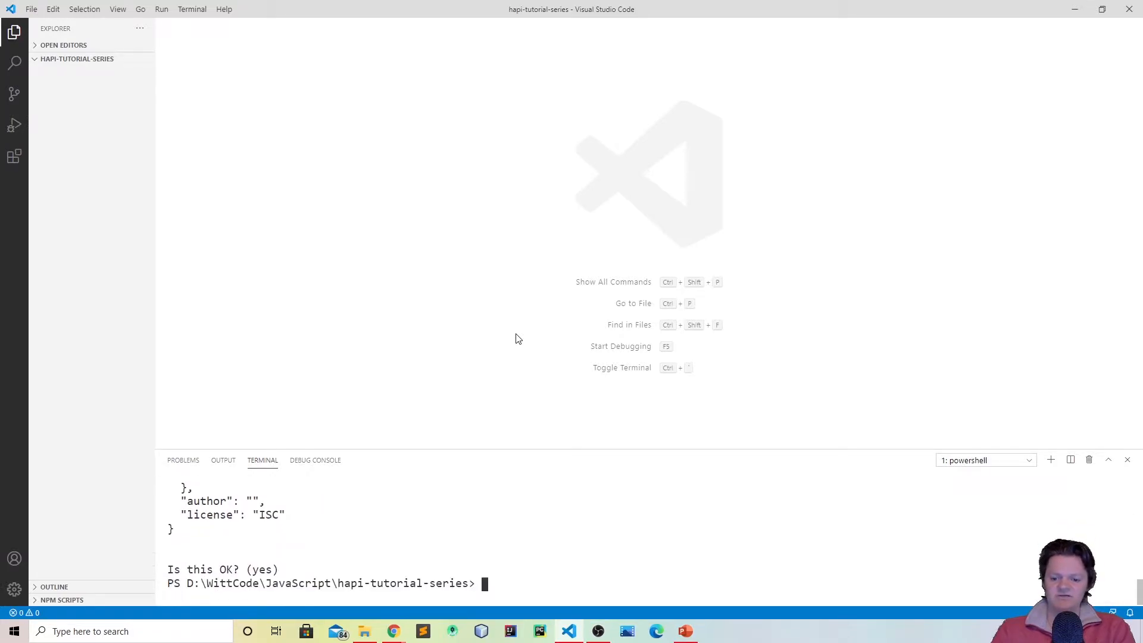
{"action": "type", "text": "cls"}
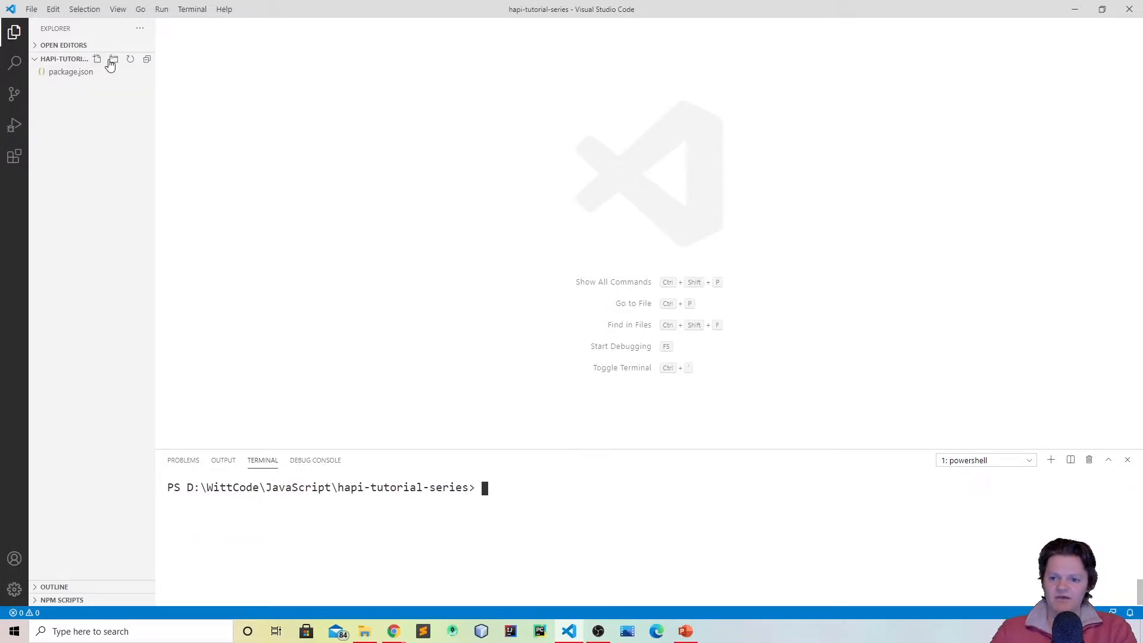
{"action": "mouse_move", "coordinate": [97, 59]}
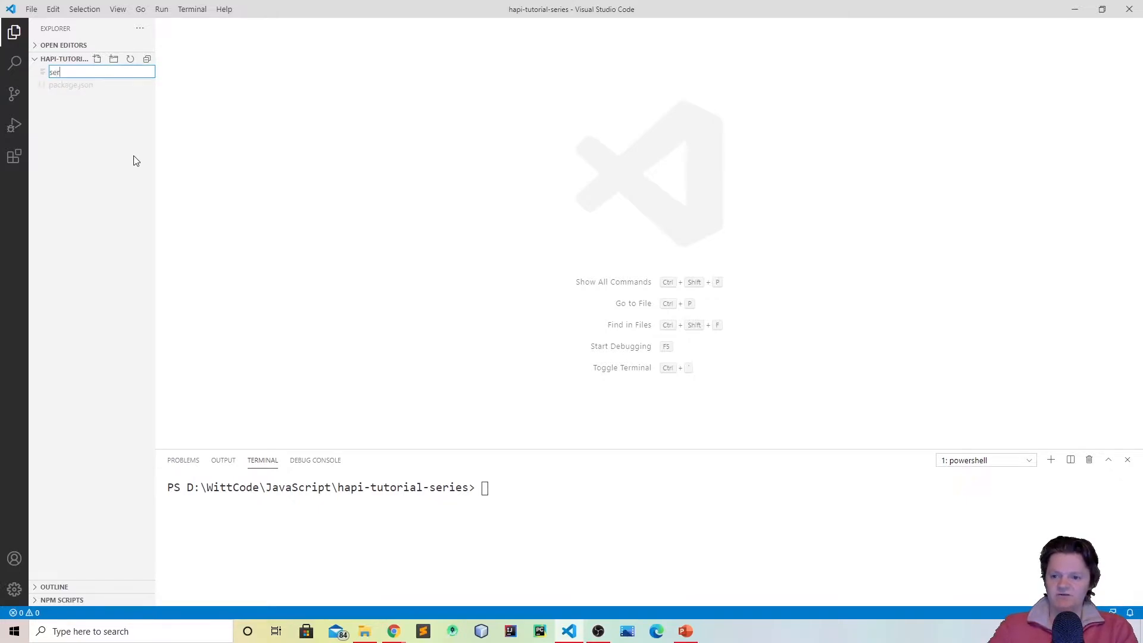
Confirm the new server.js file name and place the cursor in its empty editor
{"action": "key", "text": "Enter"}
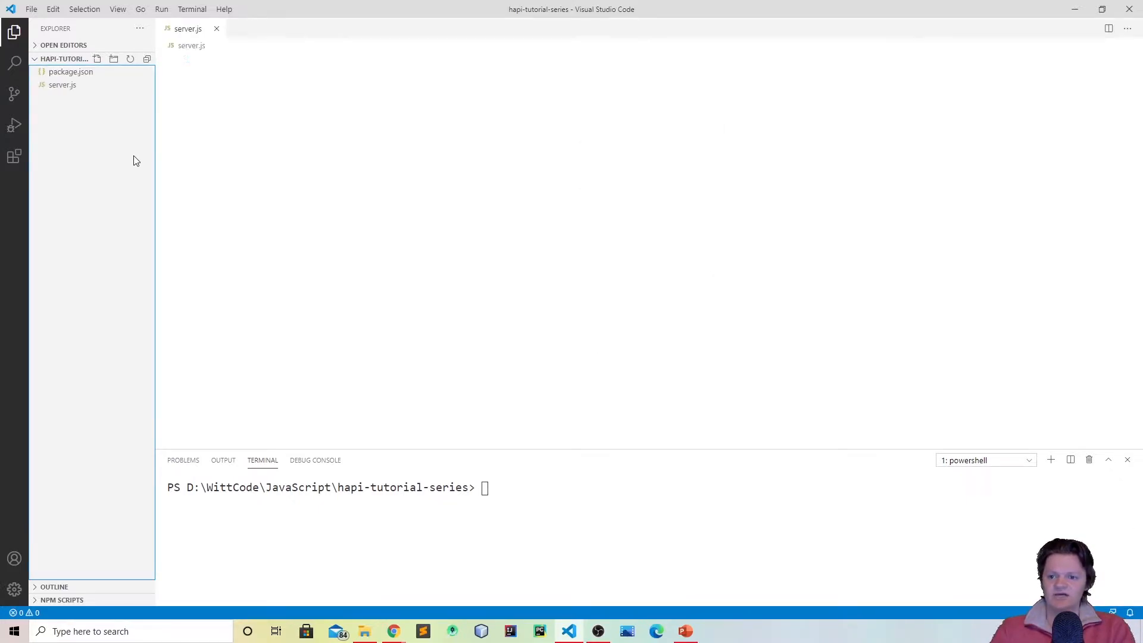
{"action": "left_click", "coordinate": [62, 84]}
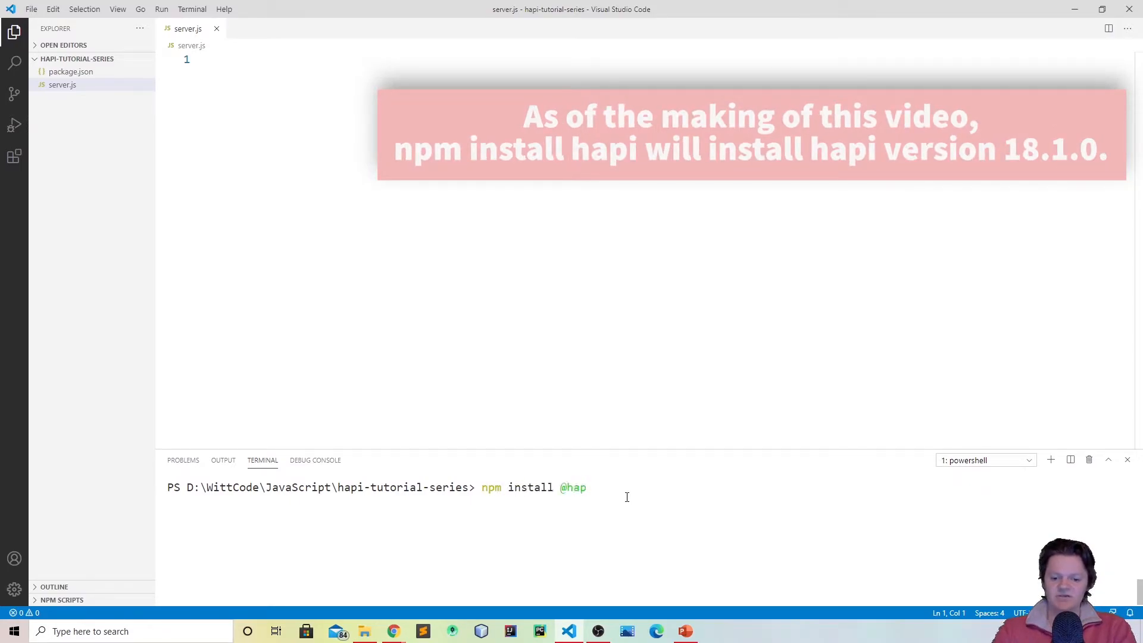
{"action": "type", "text": "i/hapi"}
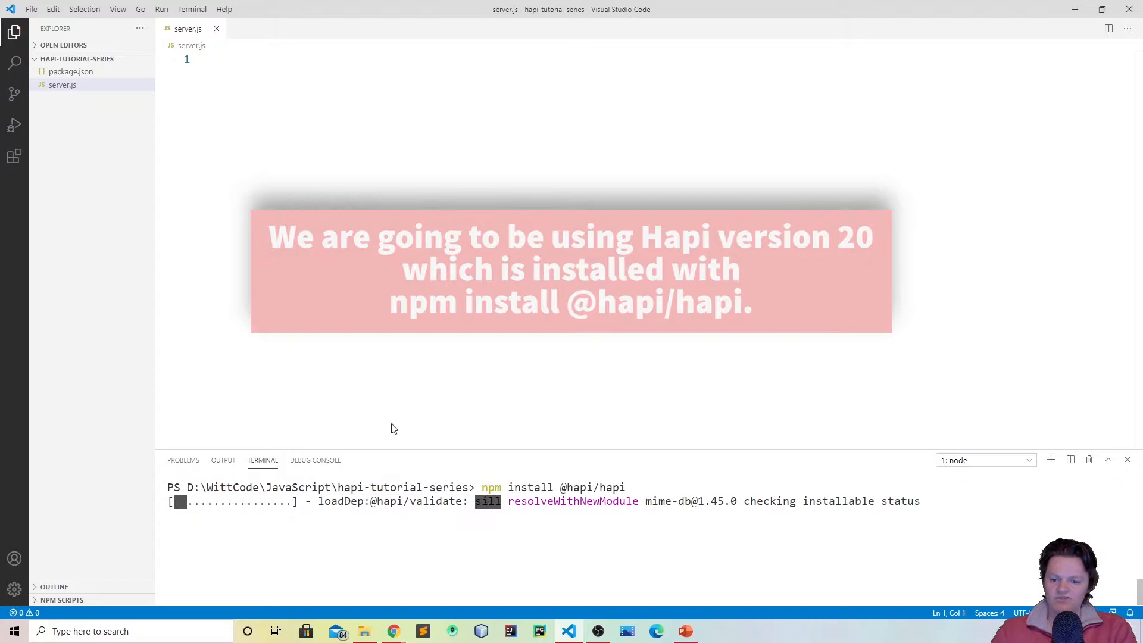
{"action": "left_click", "coordinate": [71, 71]}
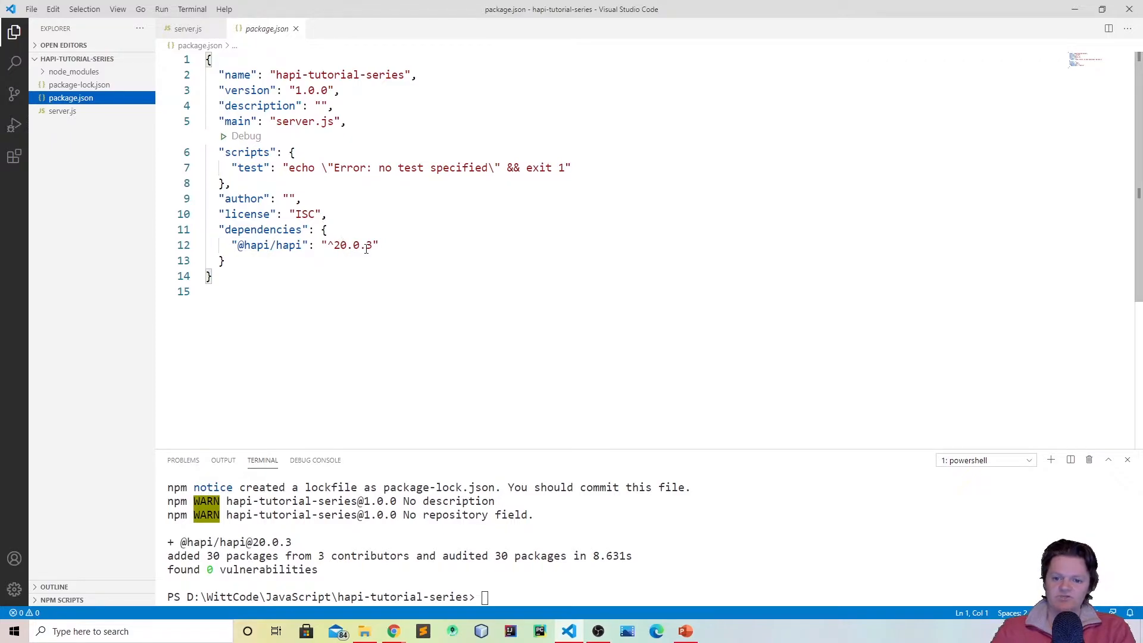
{"action": "left_click", "coordinate": [62, 110]}
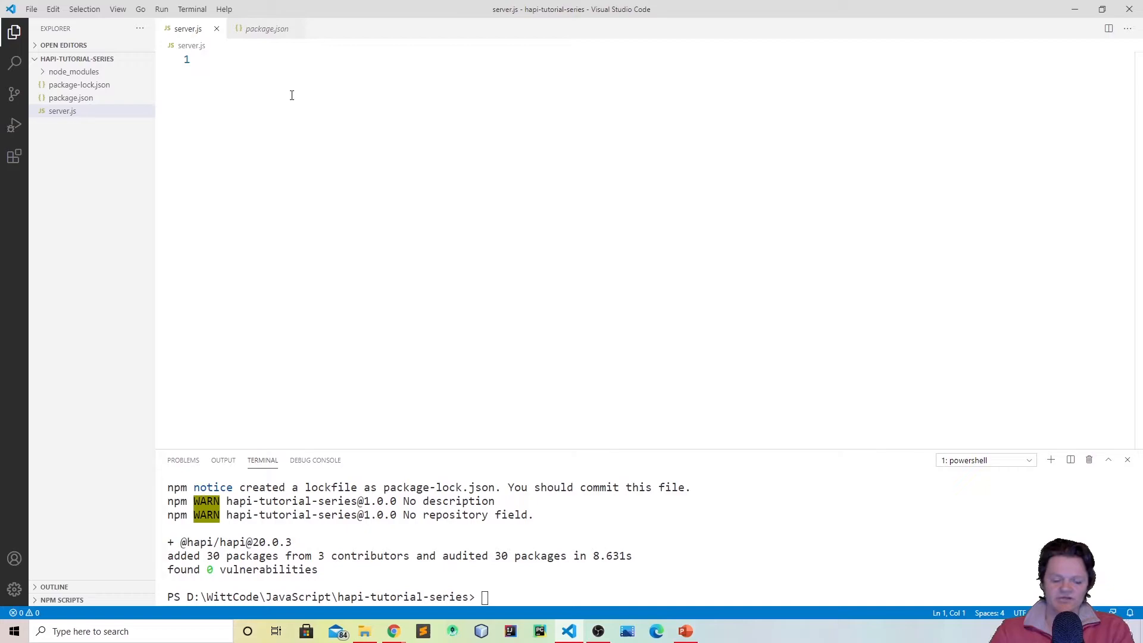
{"action": "type", "text": "'use strict';"}
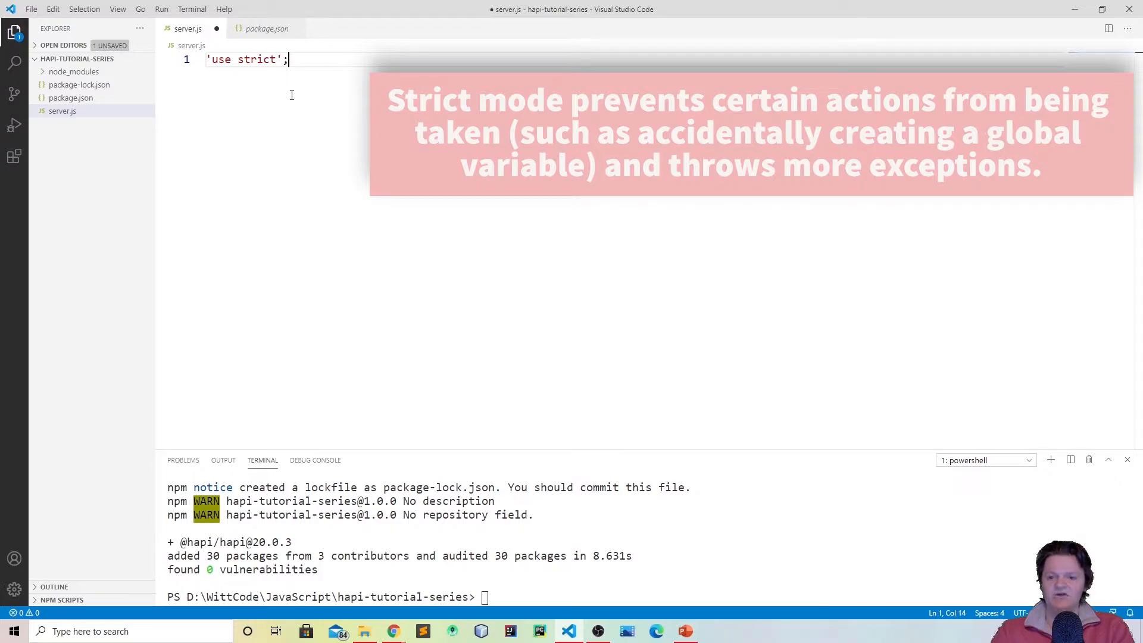
{"action": "key", "text": "enter"}
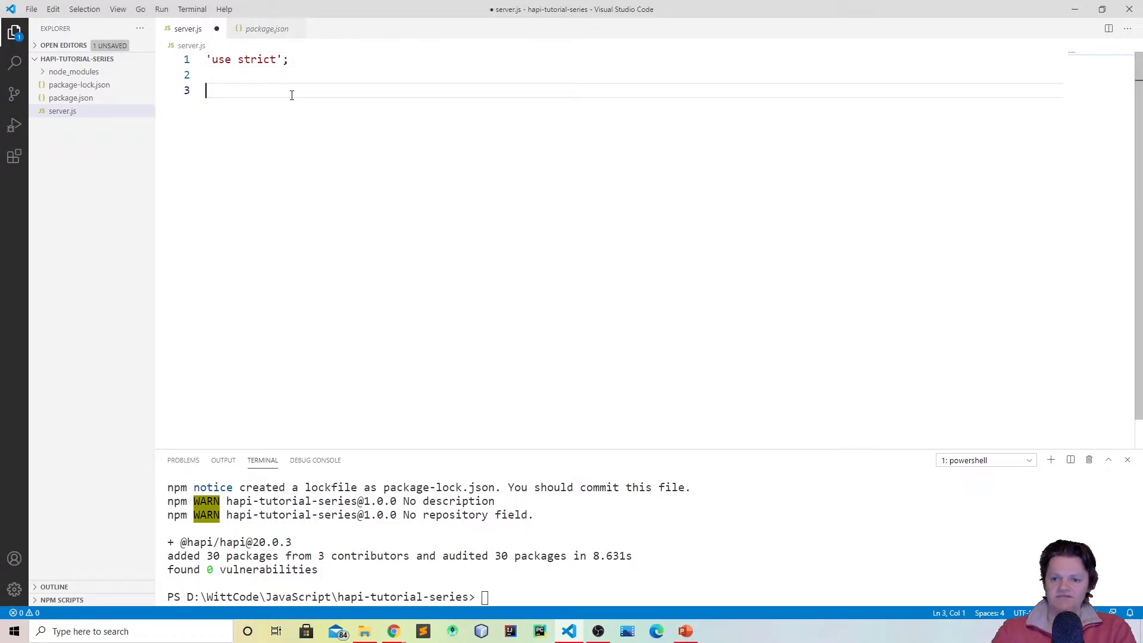
{"action": "type", "text": "const"}
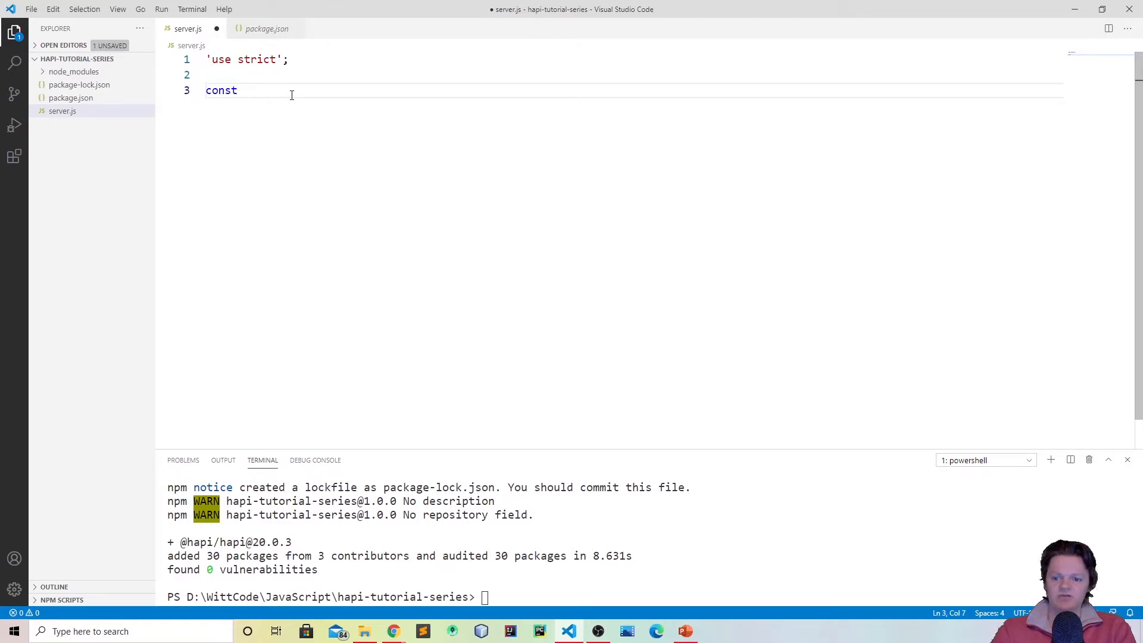
{"action": "type", "text": "Hp"}
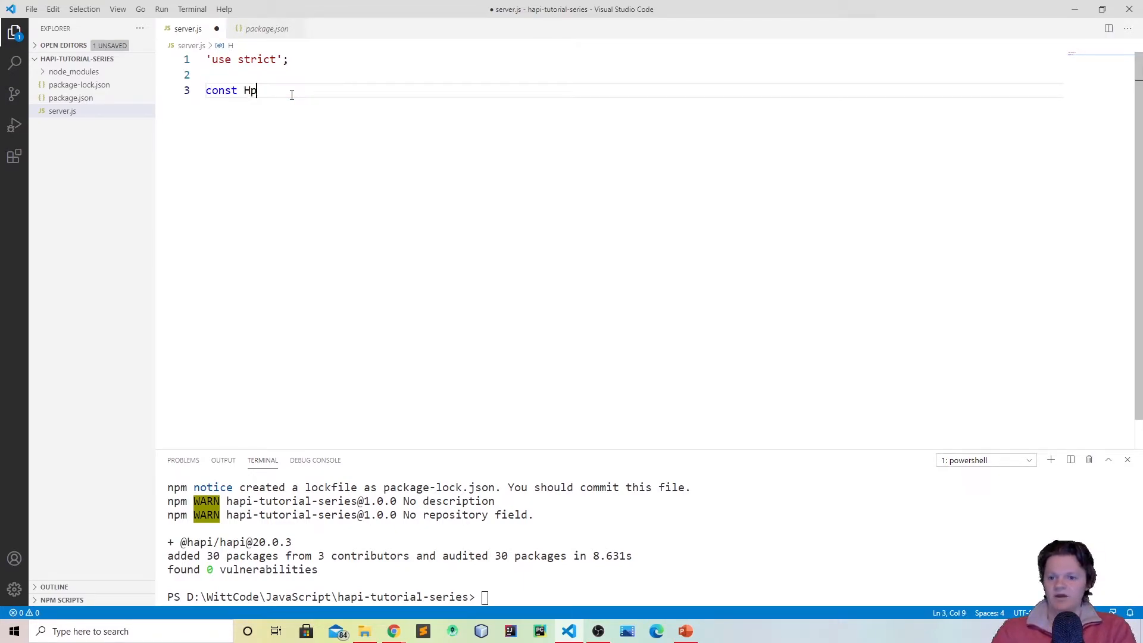
{"action": "type", "text": "api = require('"}
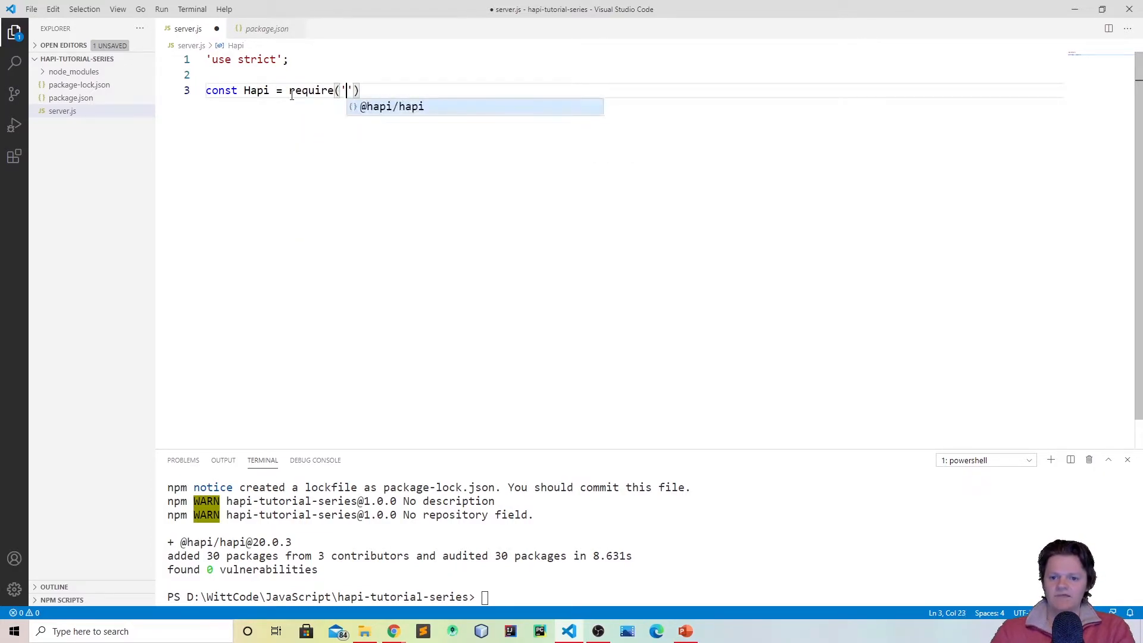
{"action": "type", "text": "@hapi/hapi');"}
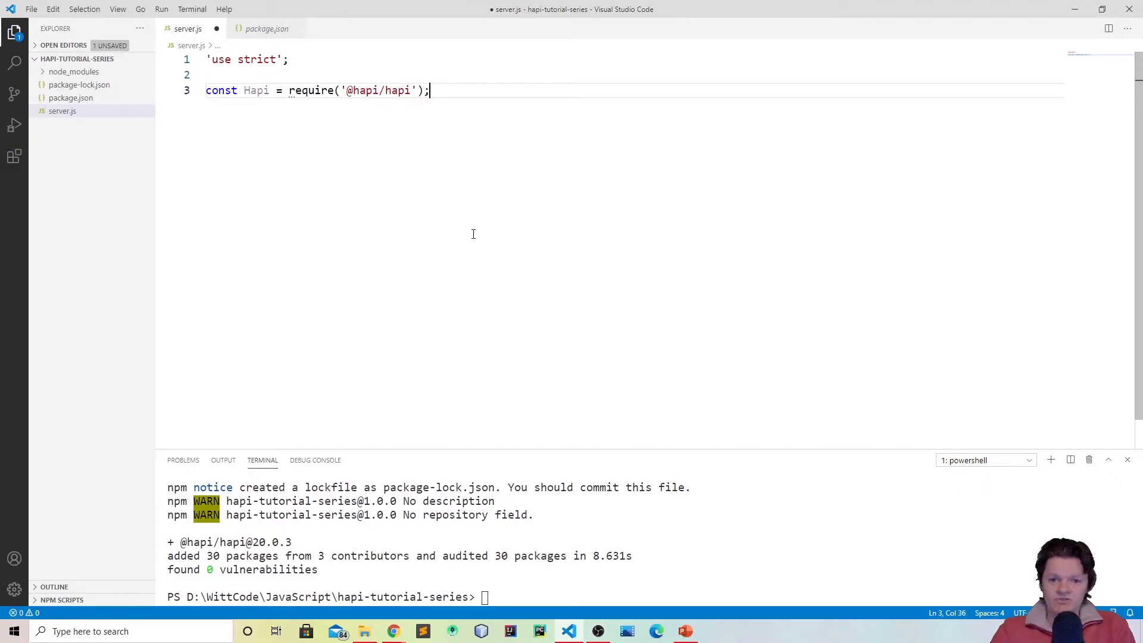
{"action": "key", "text": "Enter"}
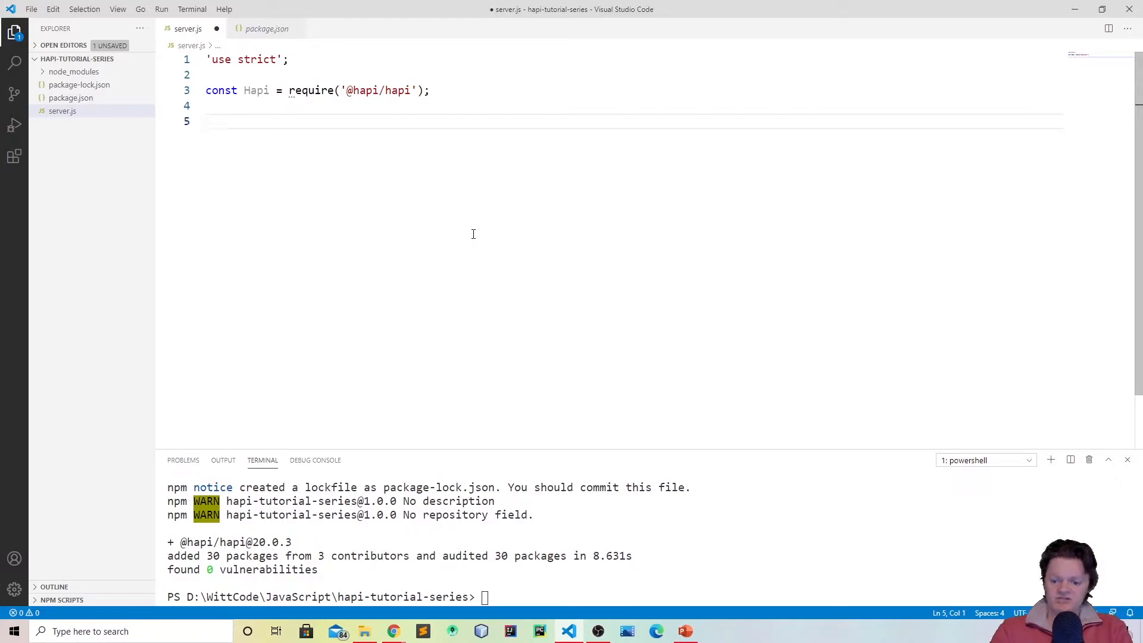
Declare an async arrow function const init = async () => { in server.js
{"action": "type", "text": "c"}
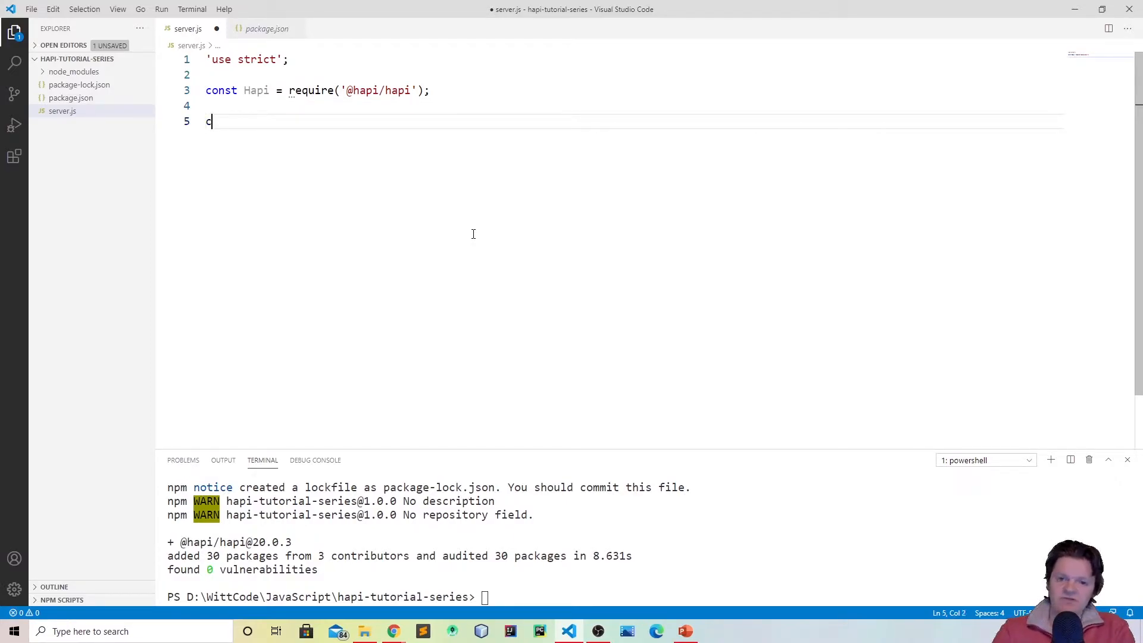
{"action": "key", "text": "Backspace"}
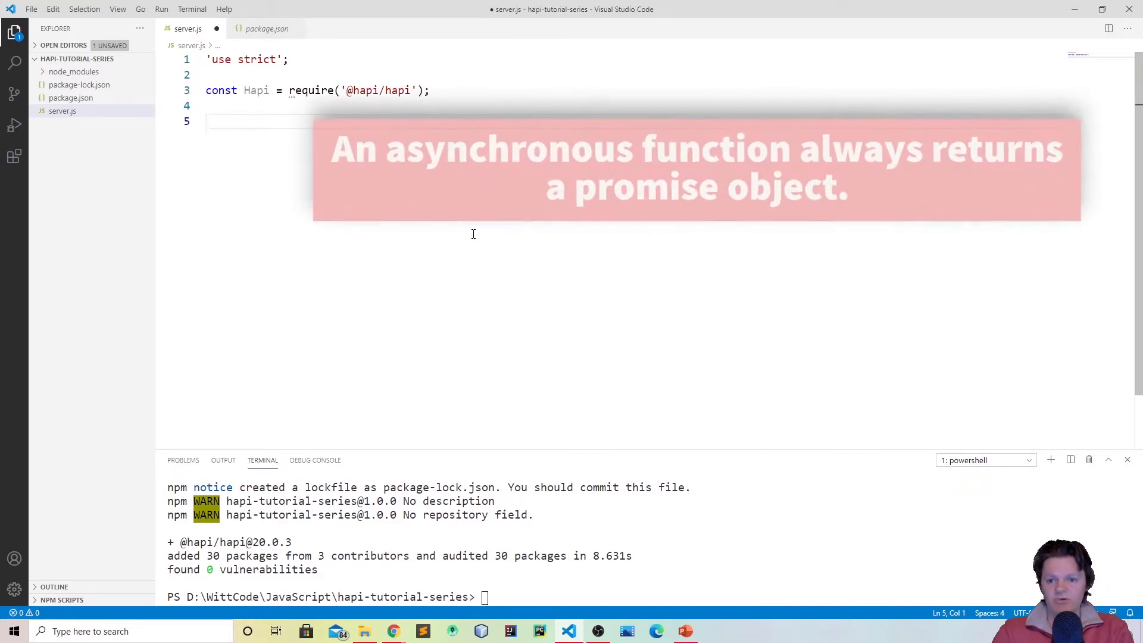
{"action": "type", "text": "const"}
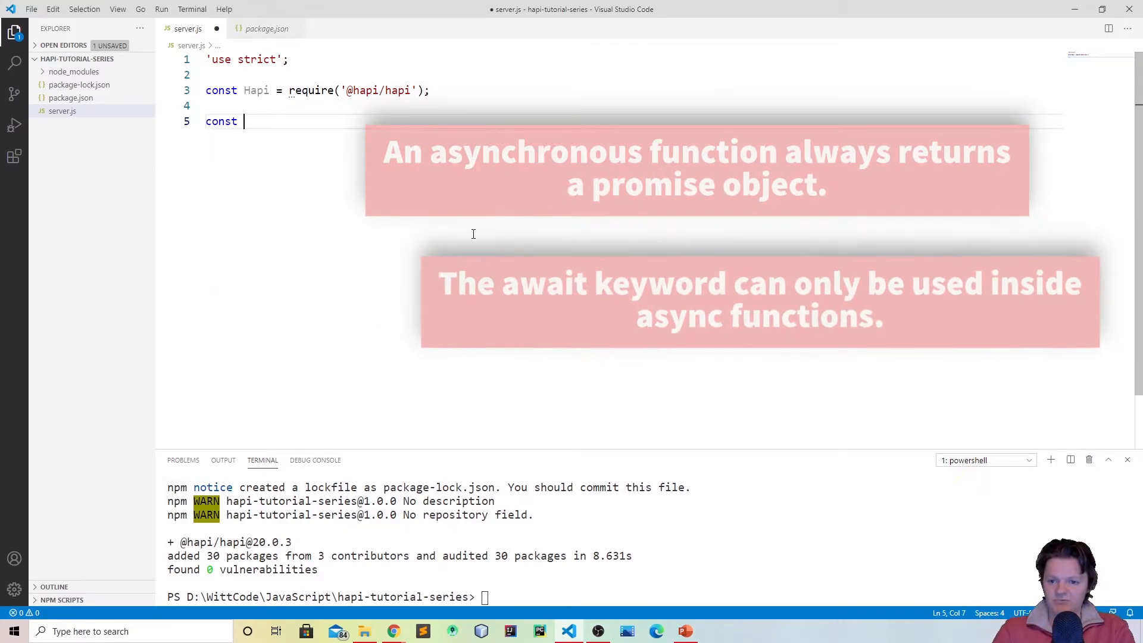
{"action": "type", "text": "init"}
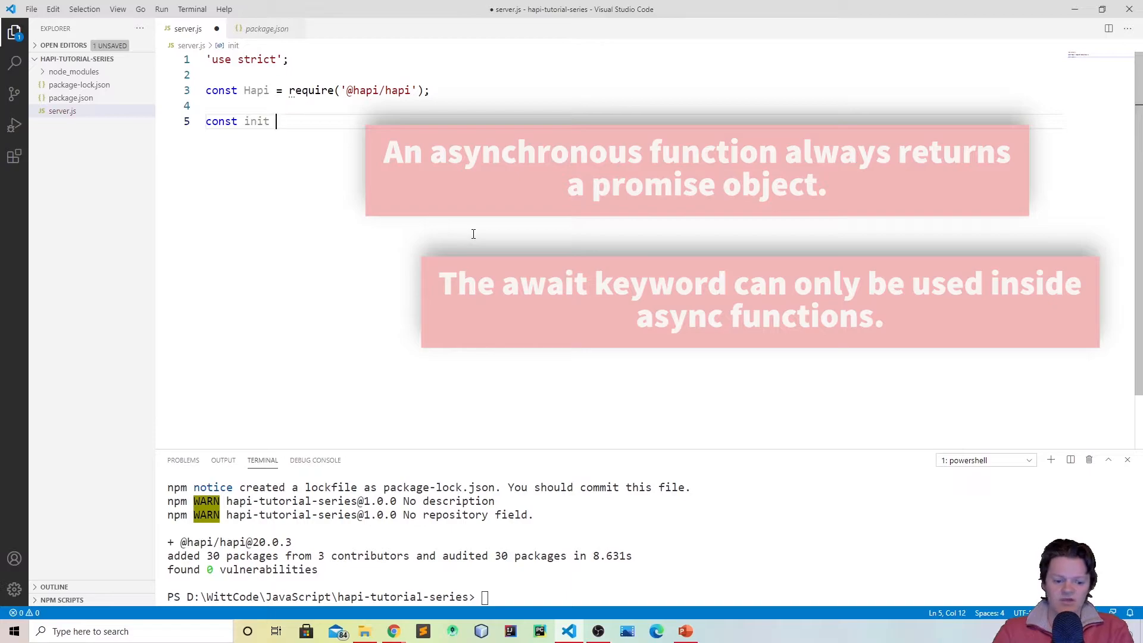
{"action": "type", "text": "= async"}
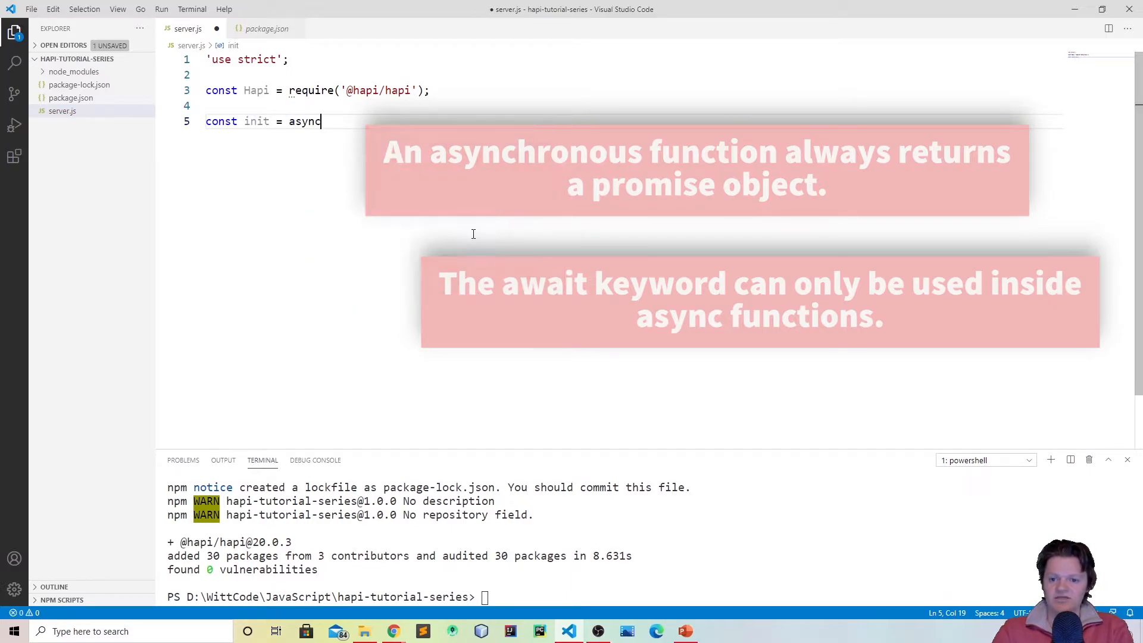
{"action": "type", "text": "()"}
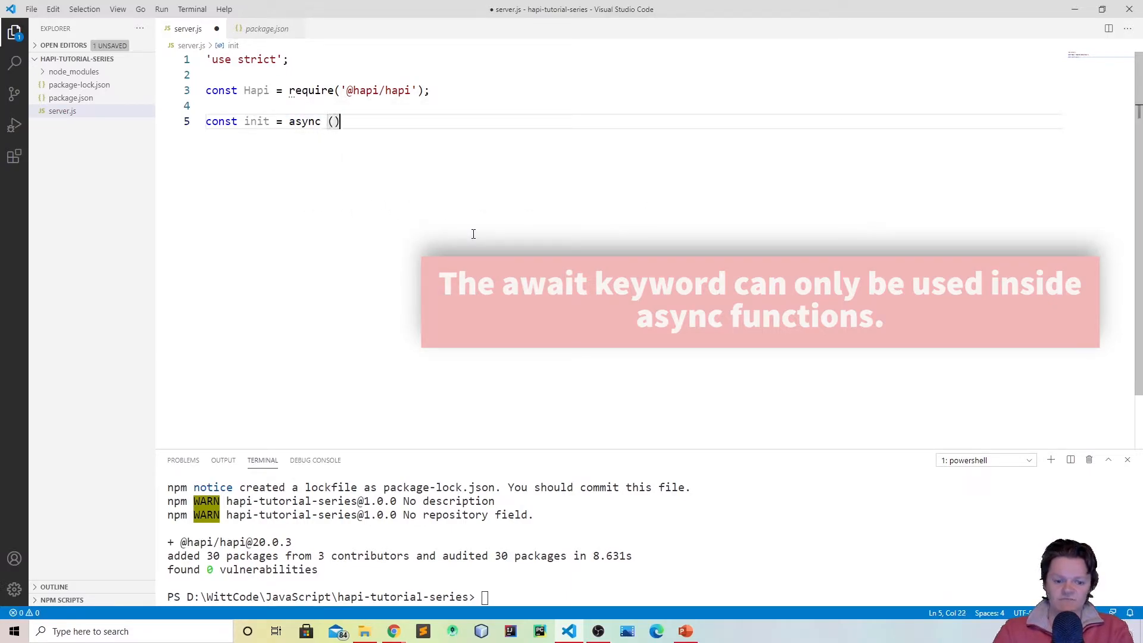
{"action": "type", "text": "=> {"}
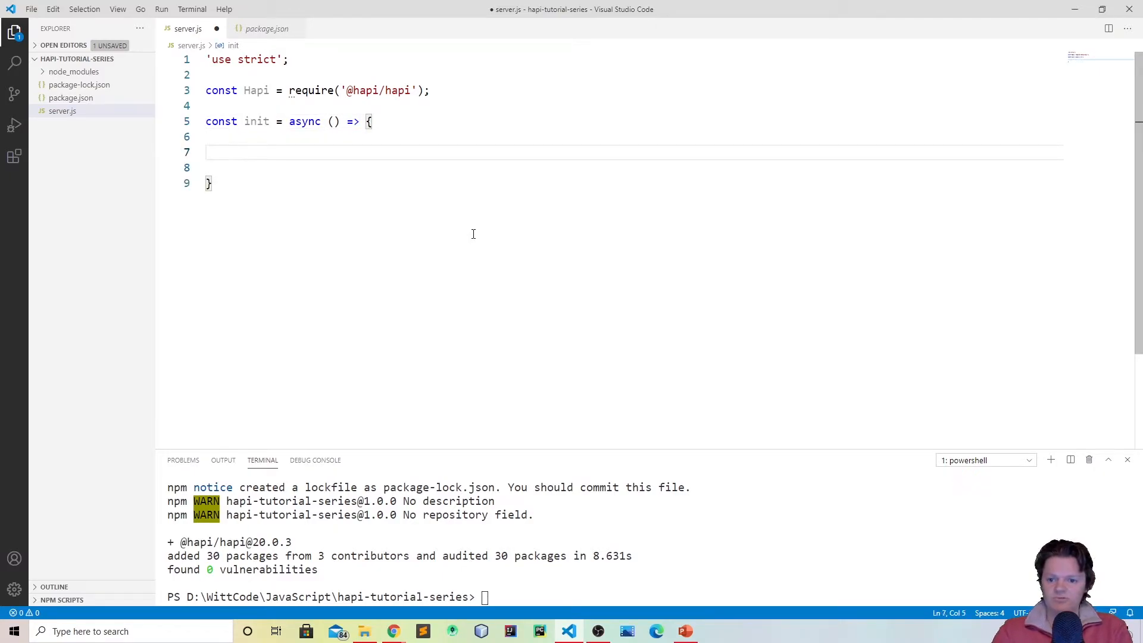
Inside init, create const server = Hapi.Server({ host: 'localhost', port: 1234 });
{"action": "type", "text": "const server"}
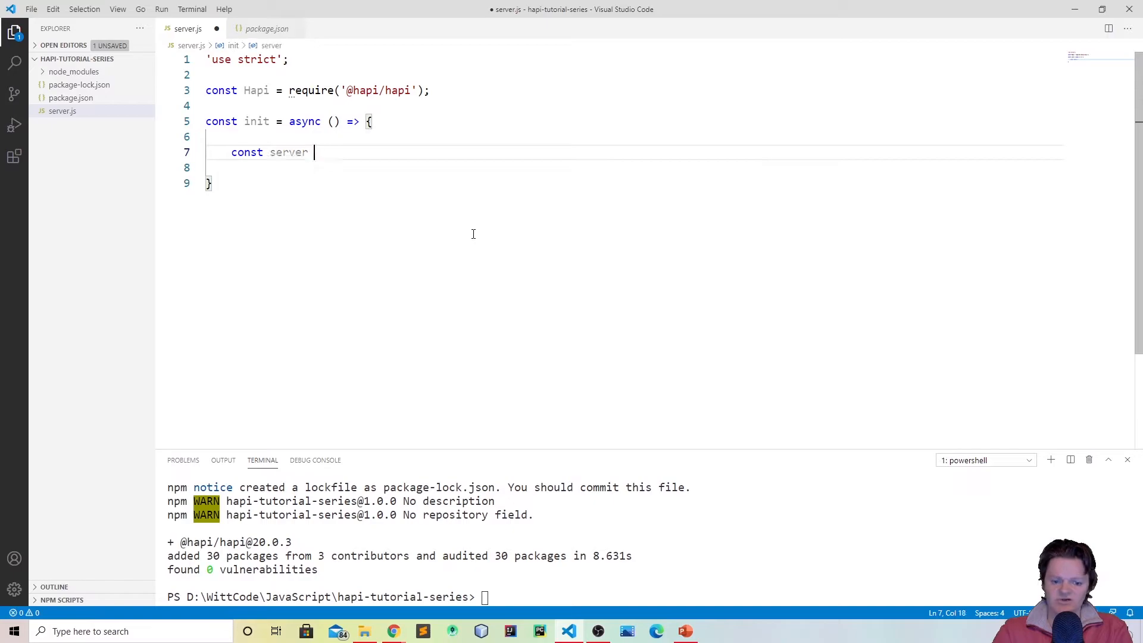
{"action": "type", "text": "= Hapi."}
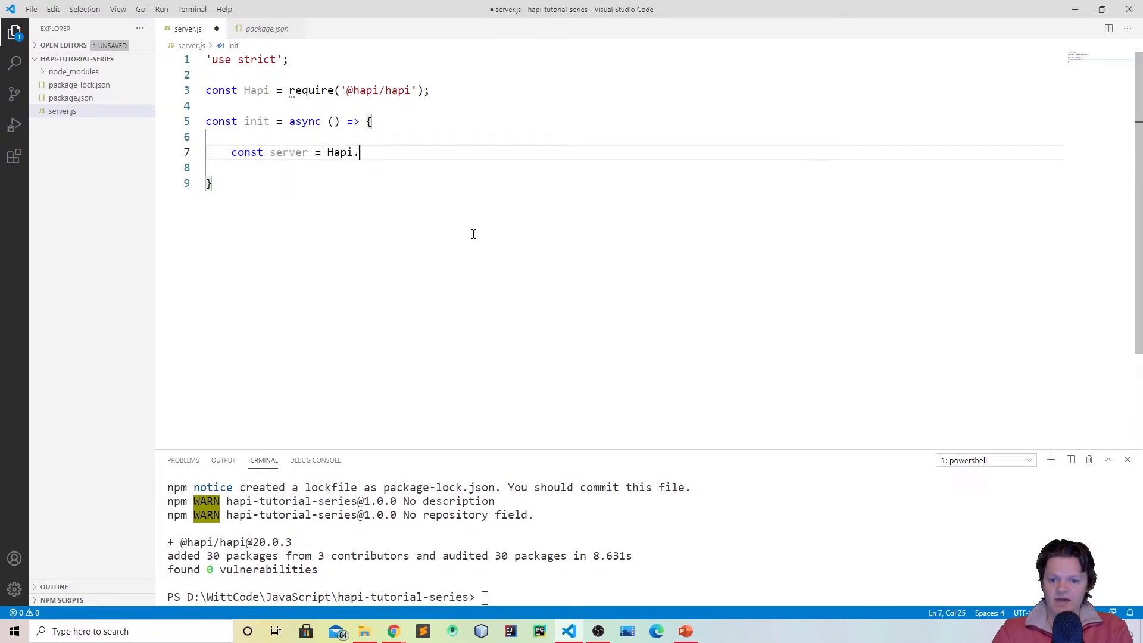
{"action": "type", "text": "server()"}
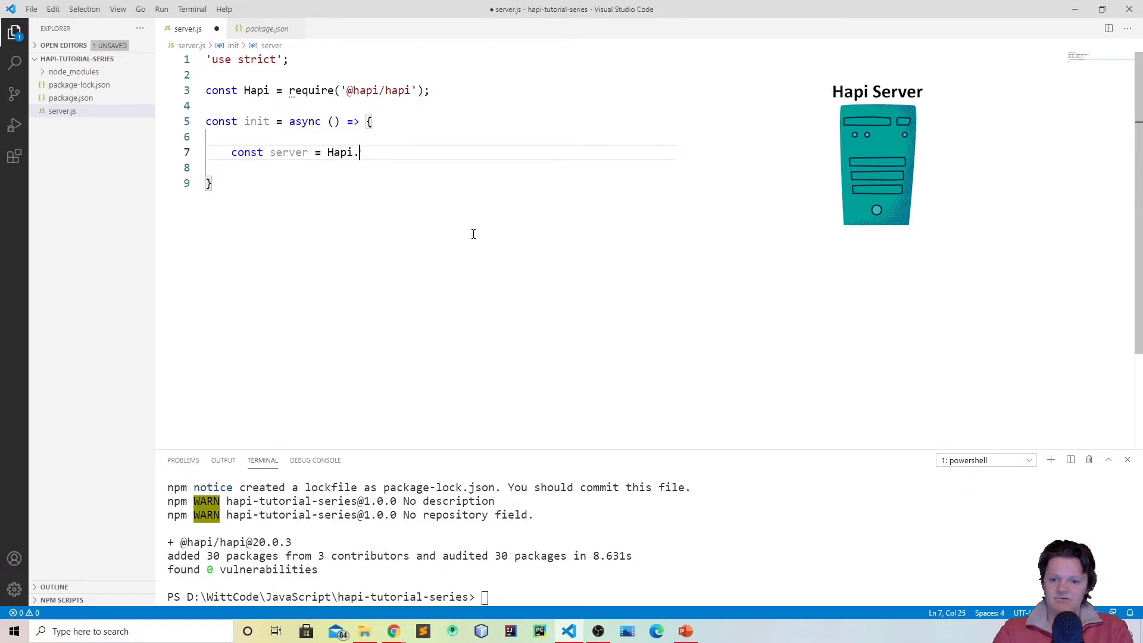
{"action": "type", "text": "Server()"}
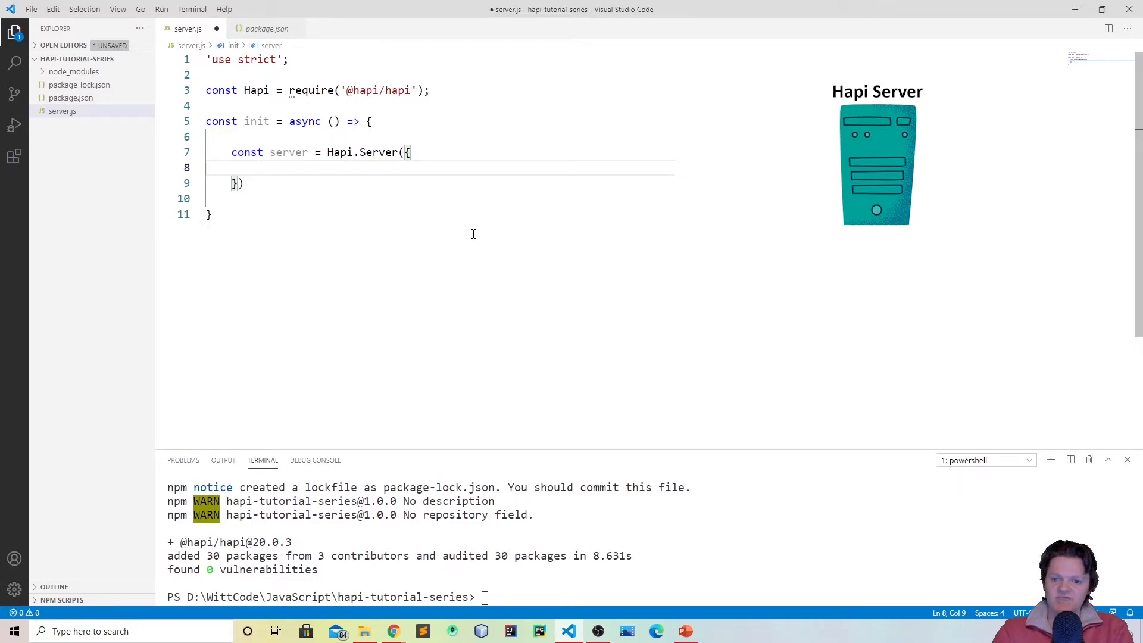
{"action": "type", "text": "host: 'lo"}
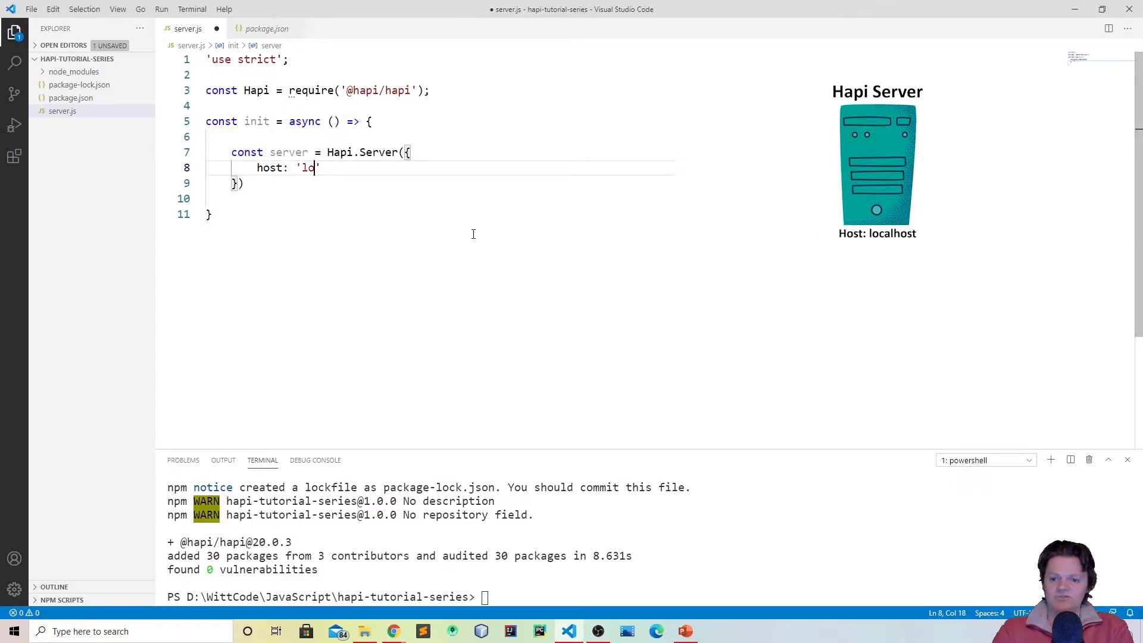
{"action": "type", "text": "calhost"}
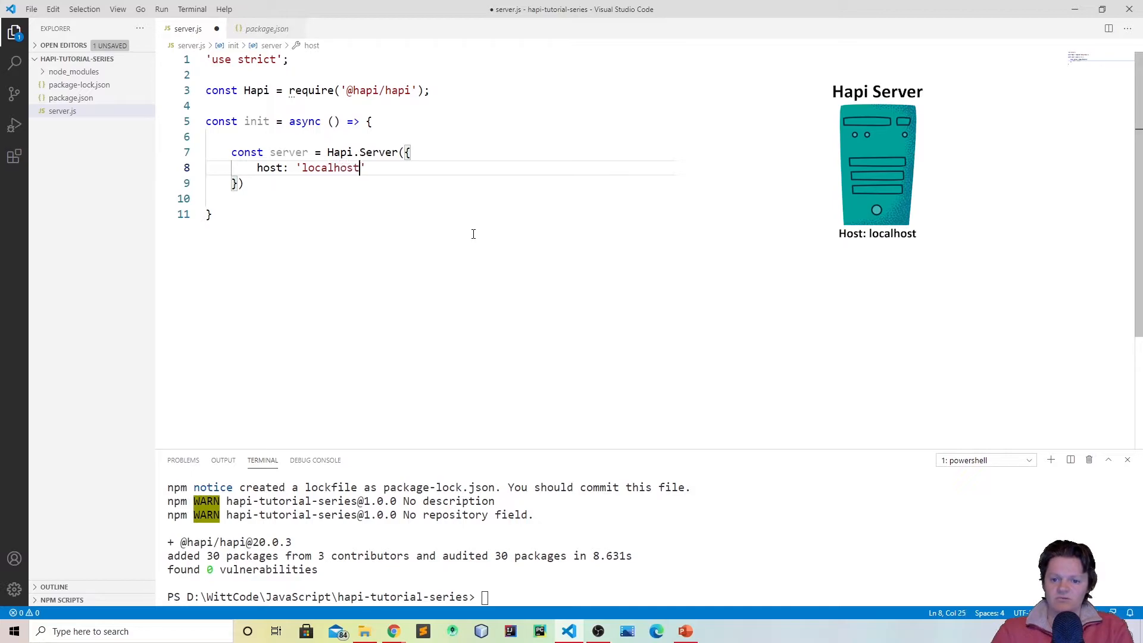
{"action": "type", "text": ","}
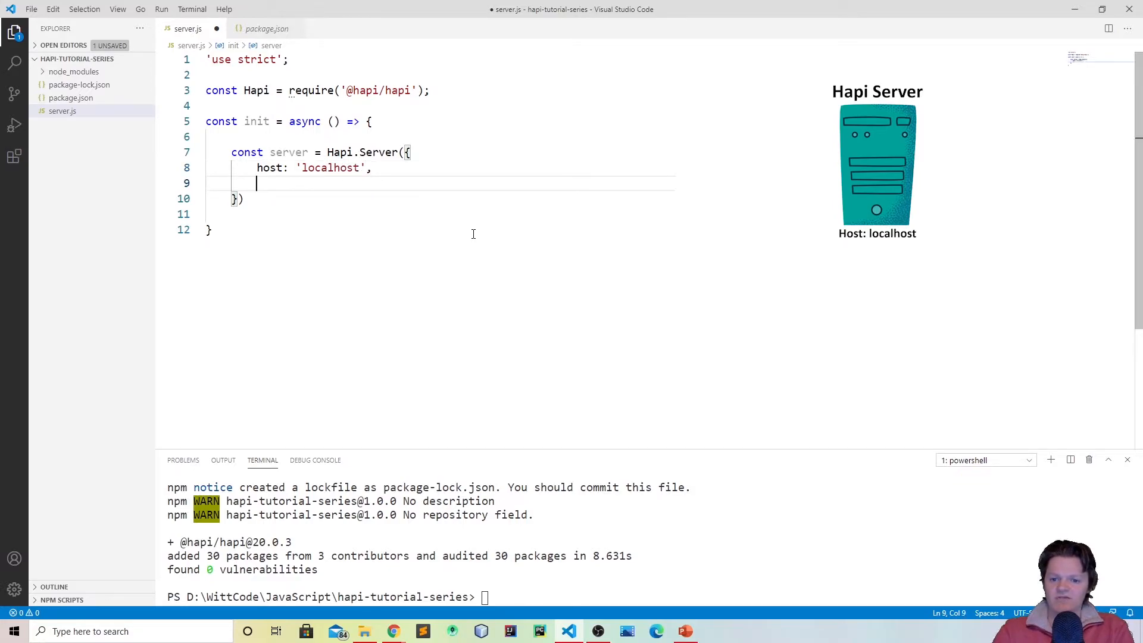
{"action": "type", "text": "port: 1"}
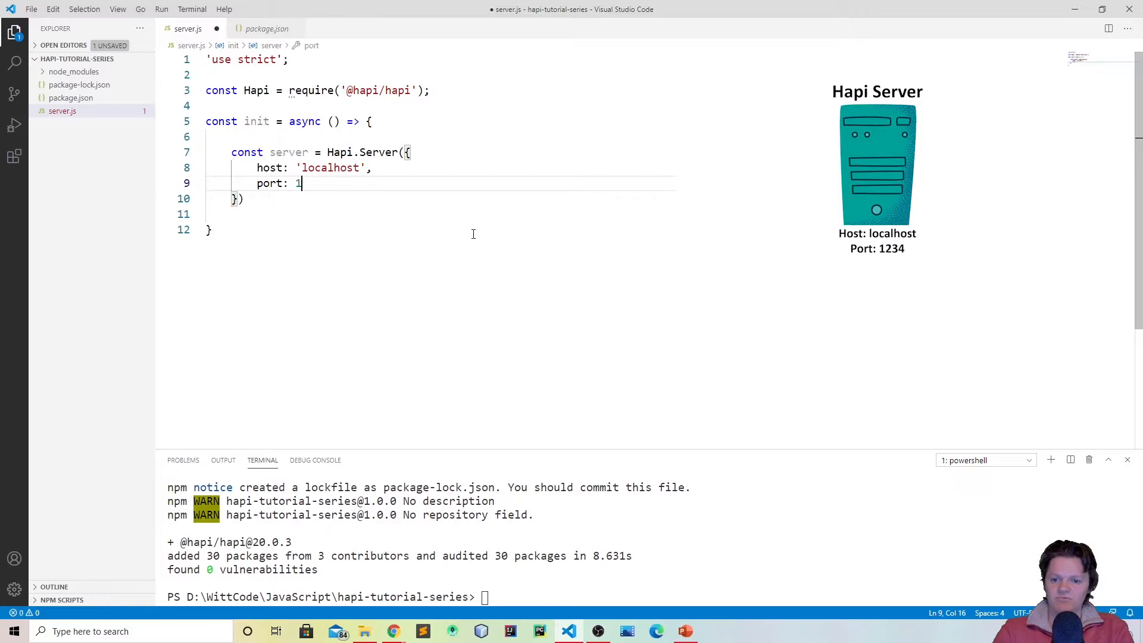
{"action": "type", "text": "234"}
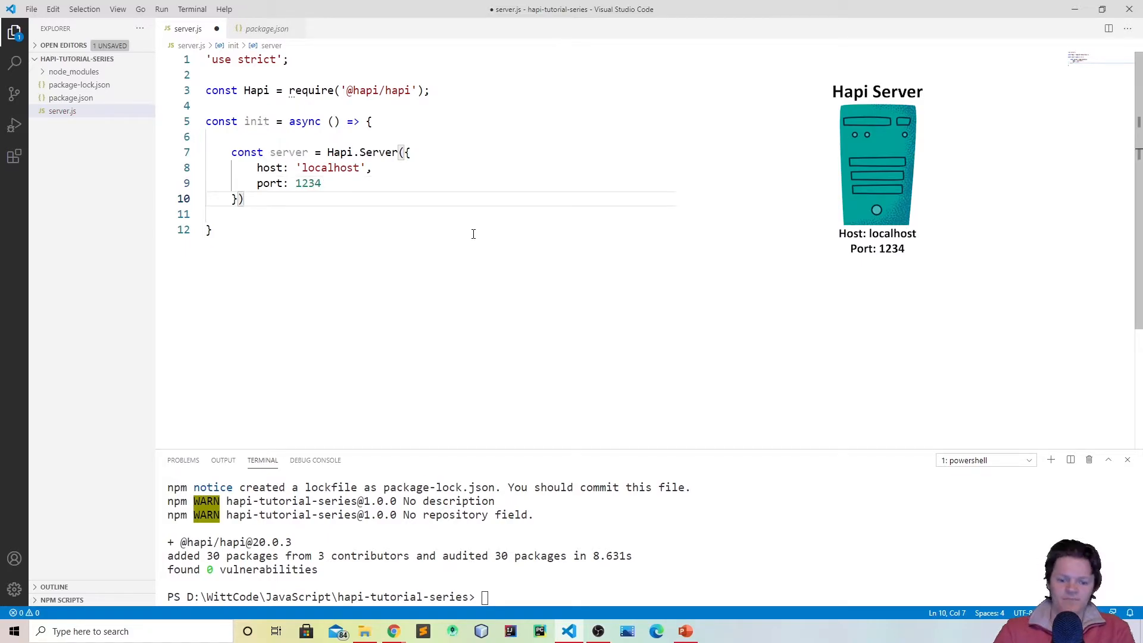
{"action": "type", "text": ";"}
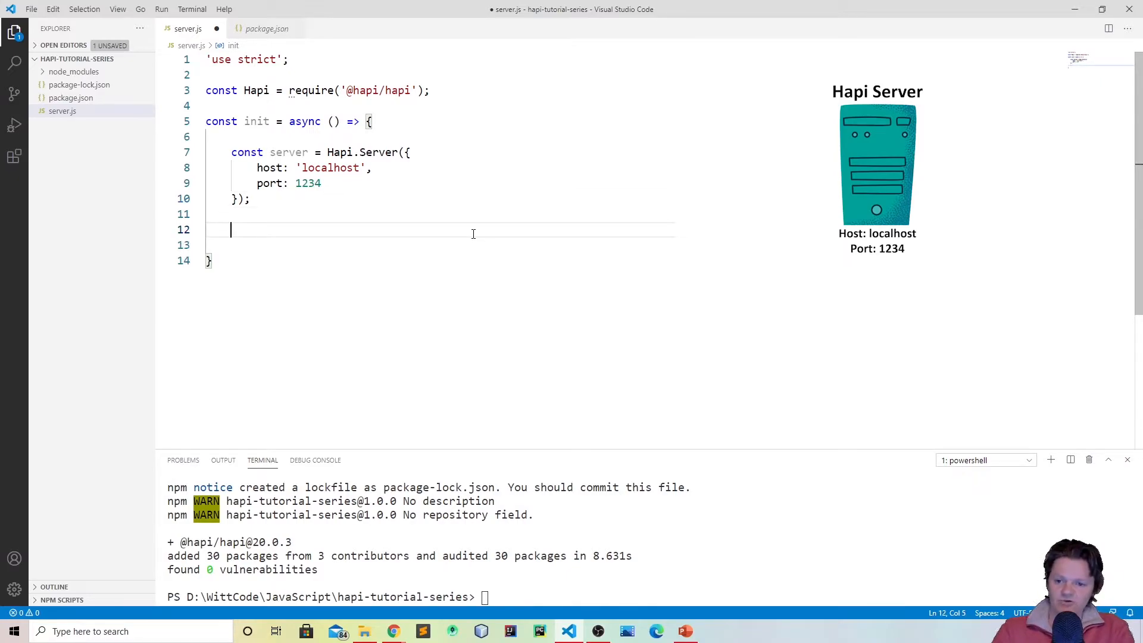
Add server.route with method 'GET', path '/', and a (request, h) handler
{"action": "type", "text": "server."}
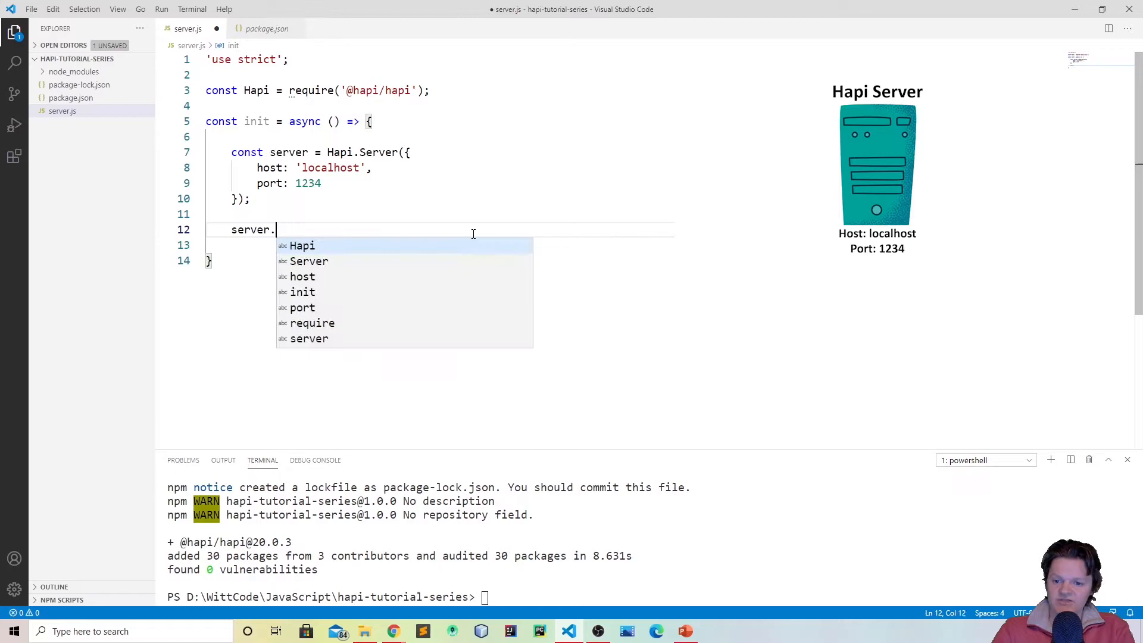
{"action": "type", "text": "route("}
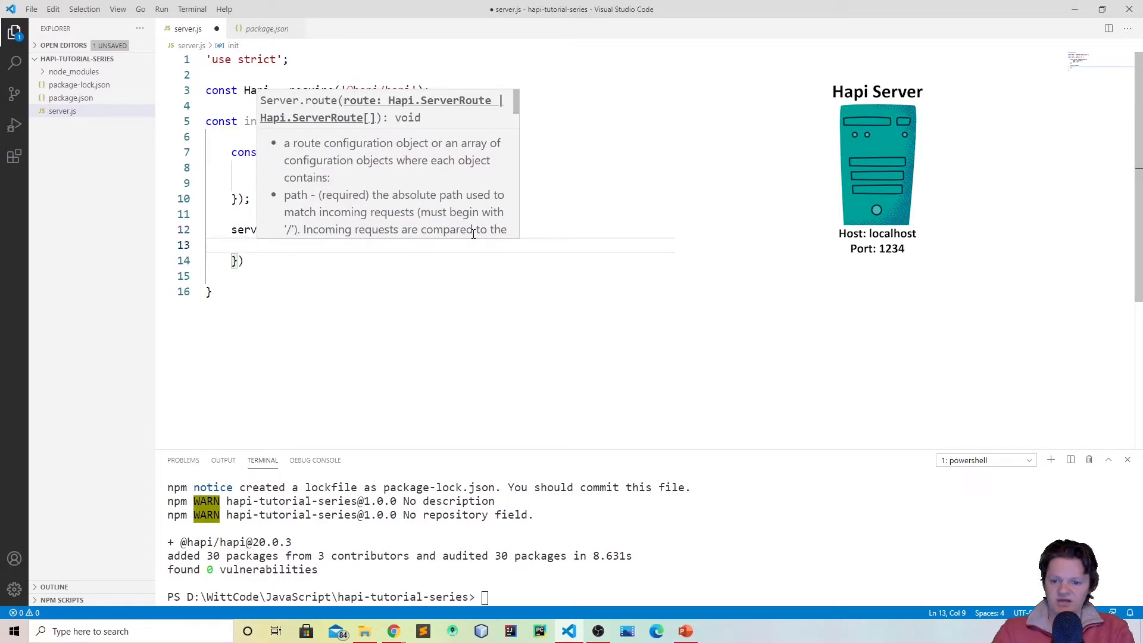
{"action": "type", "text": "method: ''"}
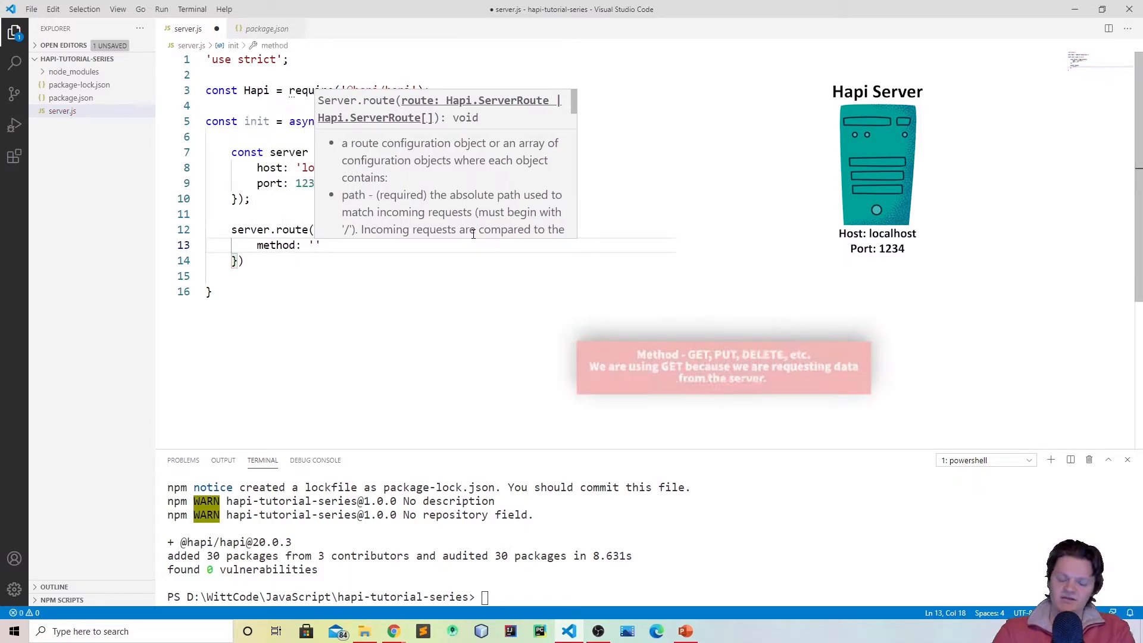
{"action": "type", "text": "GET"}
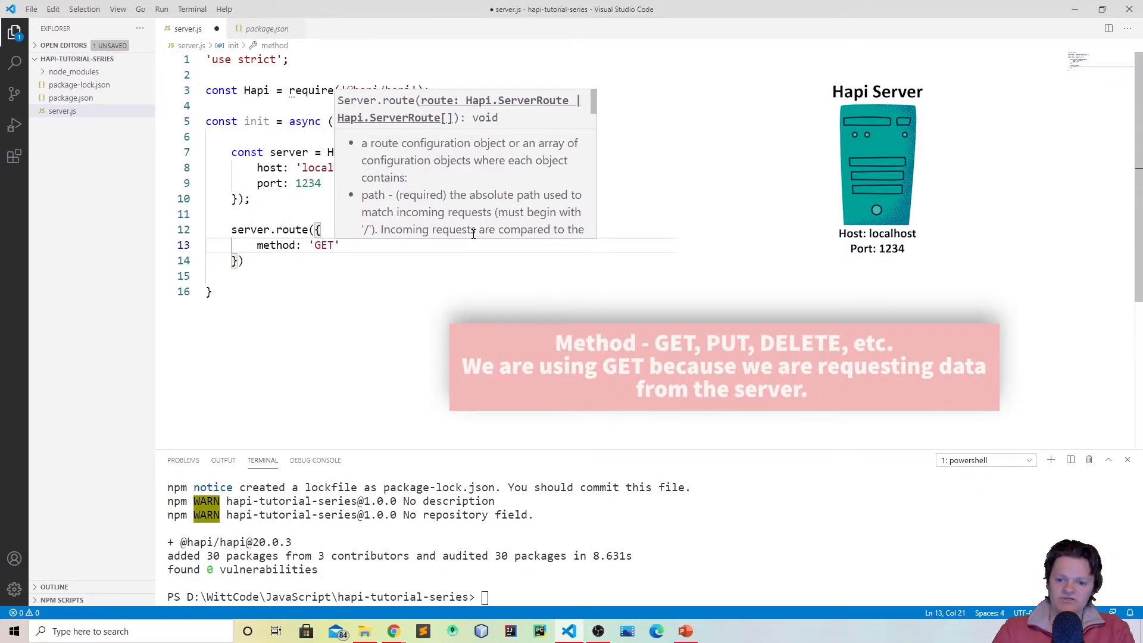
{"action": "key", "text": "Enter"}
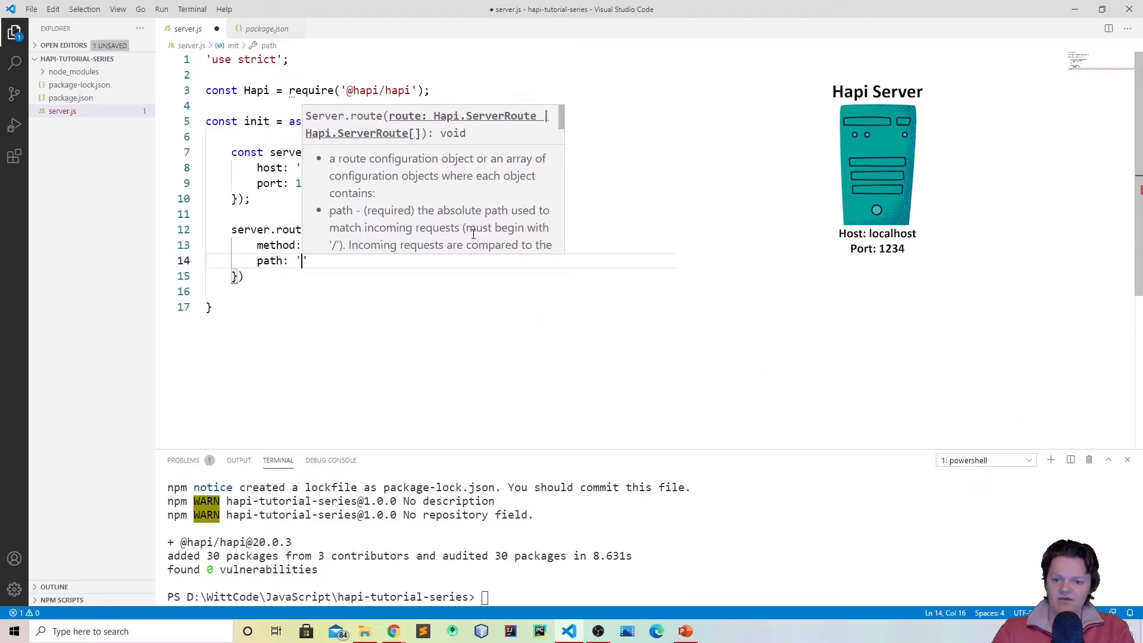
{"action": "type", "text": "/"}
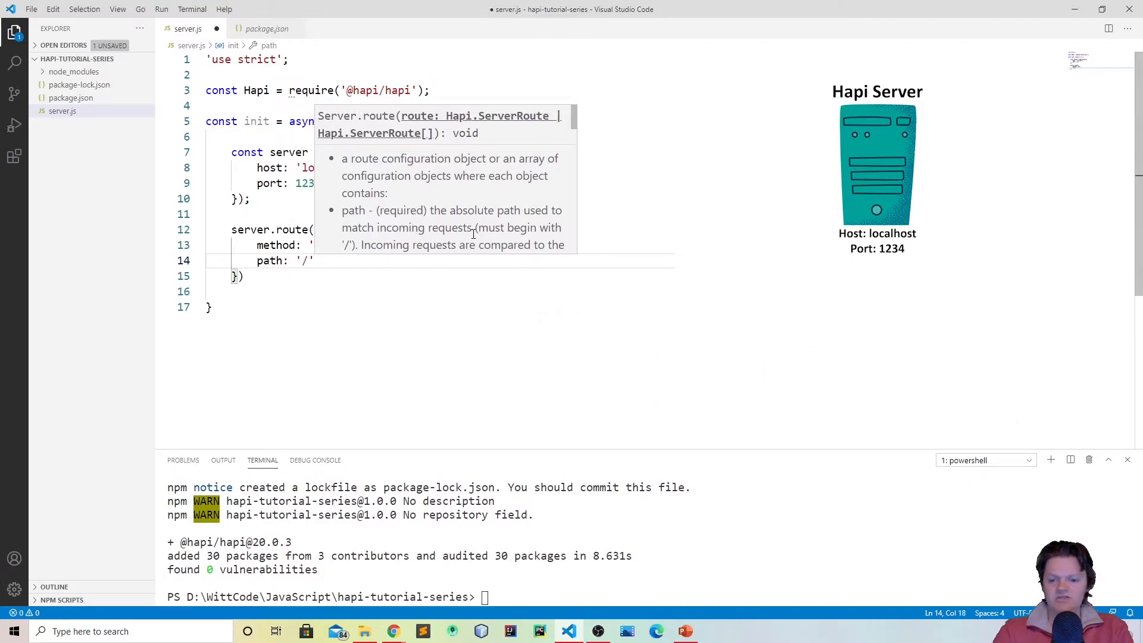
{"action": "type", "text": "handler: (reque"}
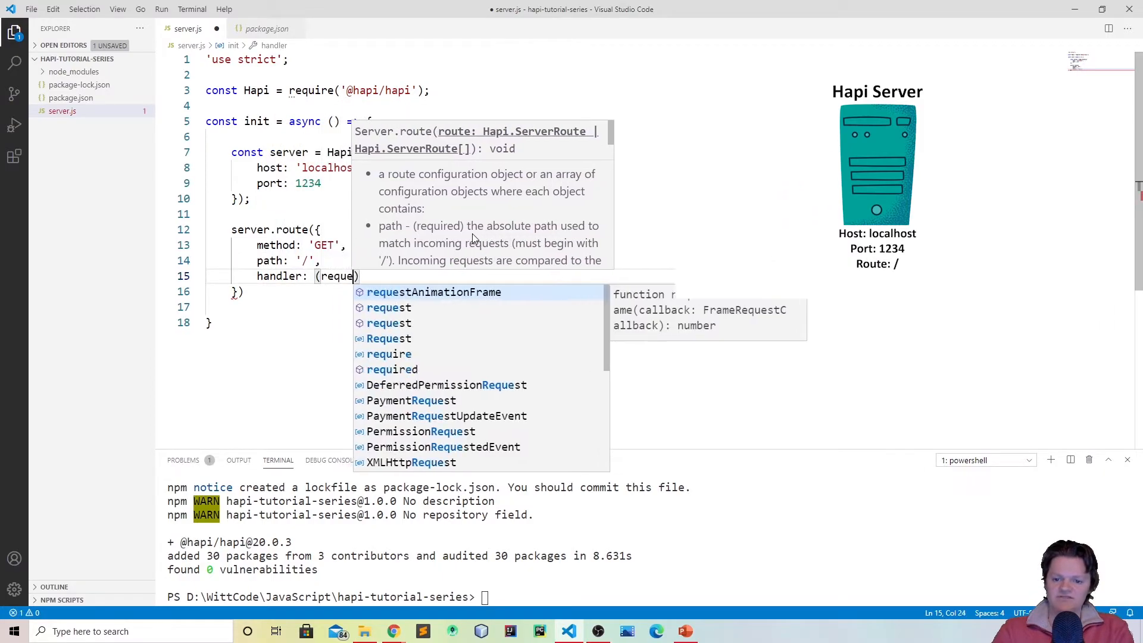
{"action": "type", "text": ", h"}
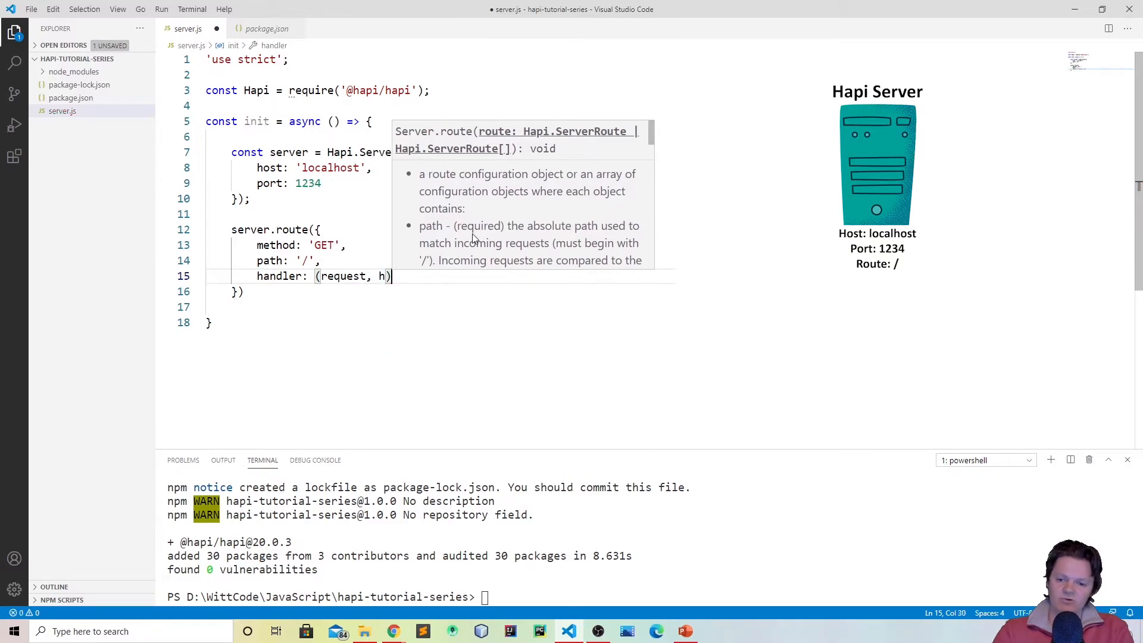
{"action": "type", "text": "=> {"}
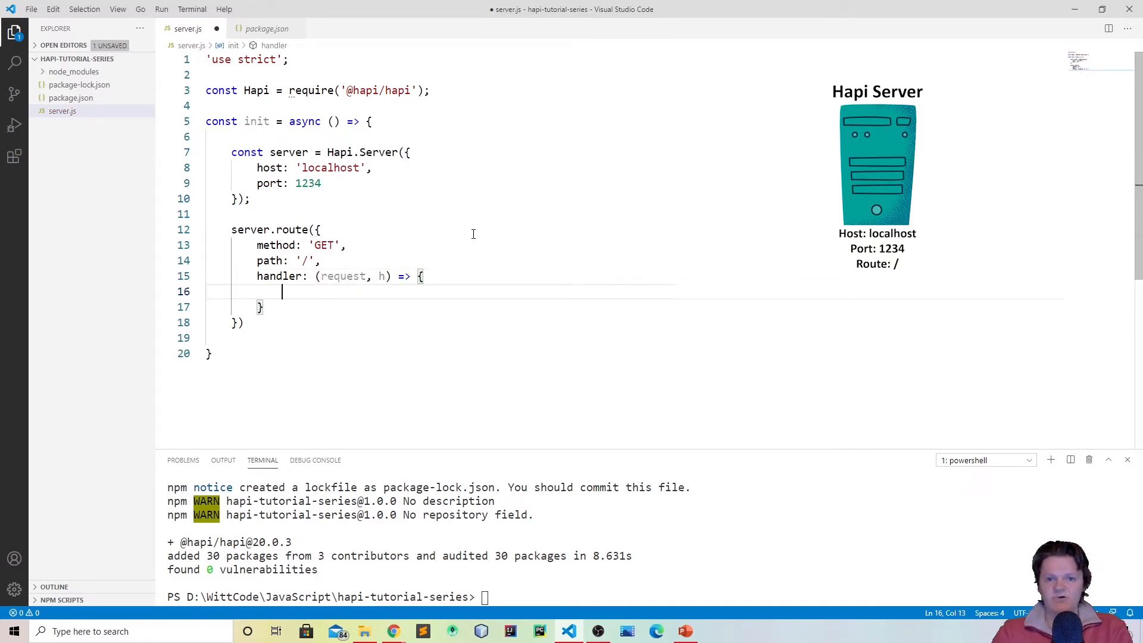
{"action": "mouse_move", "coordinate": [341, 258]}
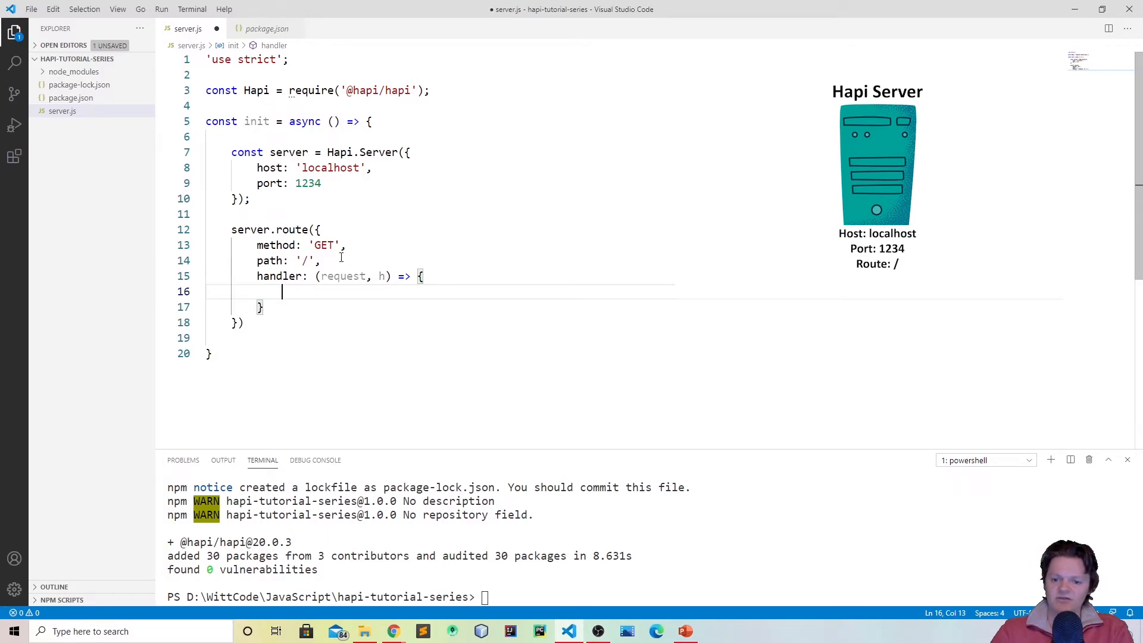
Make the handler return "<h1>Hello World!</h1>"
{"action": "type", "text": "re"}
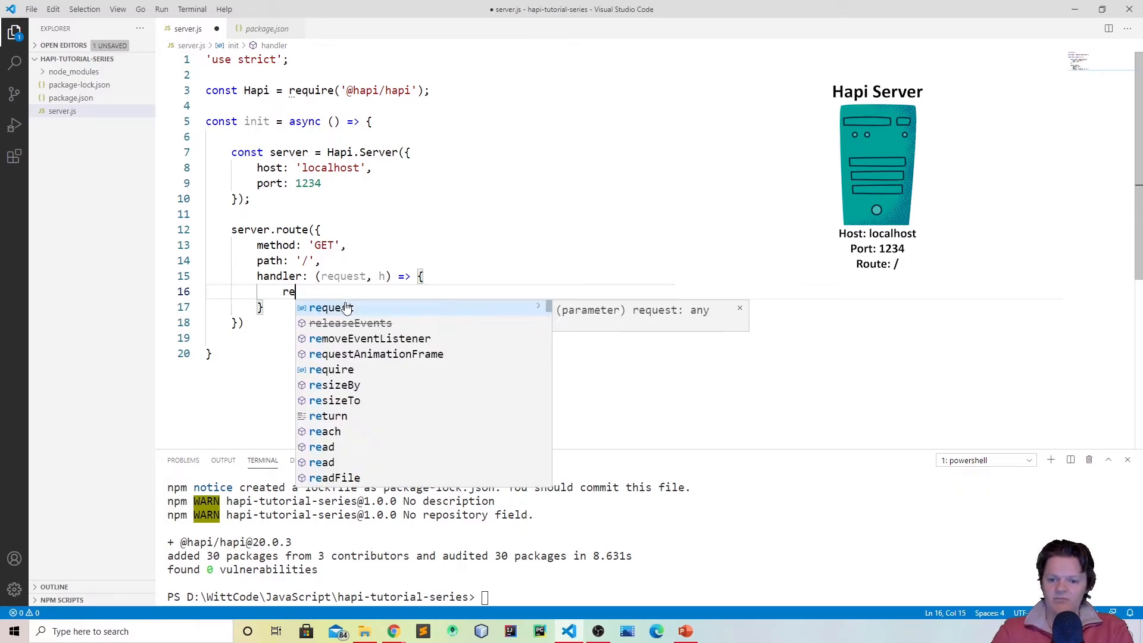
{"action": "type", "text": "turn"}
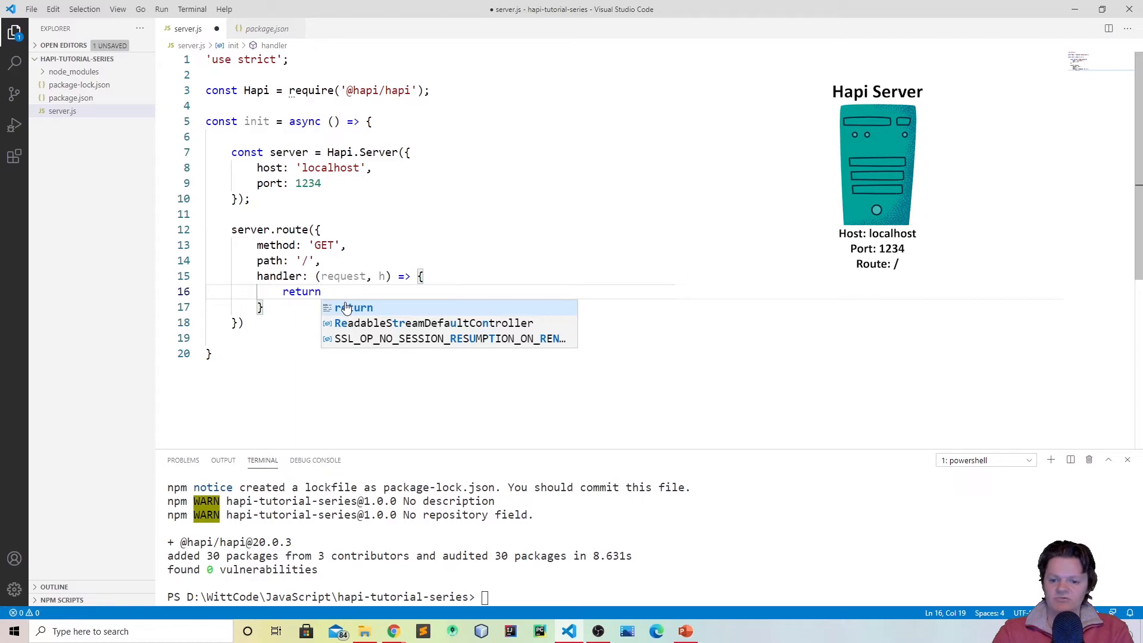
{"action": "type", "text": "\"\""}
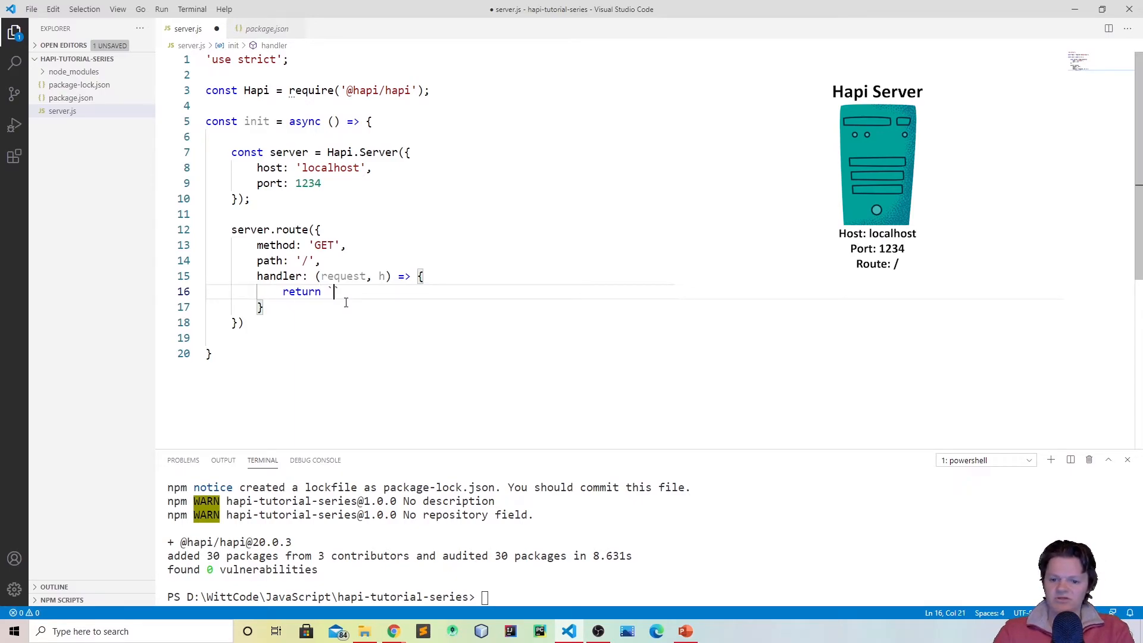
{"action": "key", "text": "Backspace"}
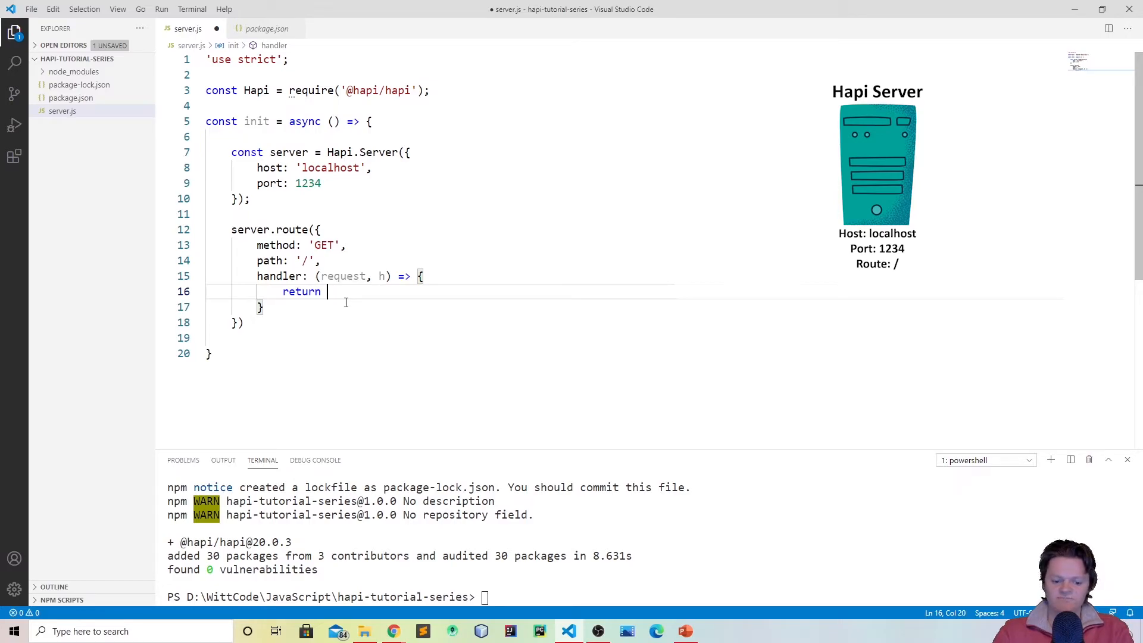
{"action": "type", "text": "\"\""}
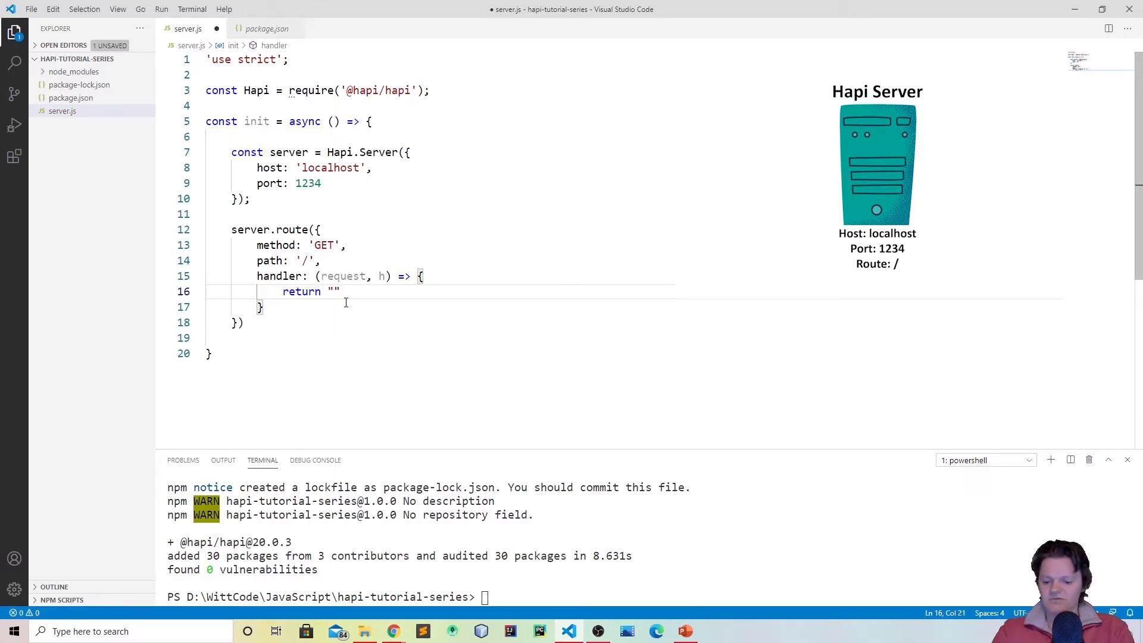
{"action": "type", "text": "<h1"}
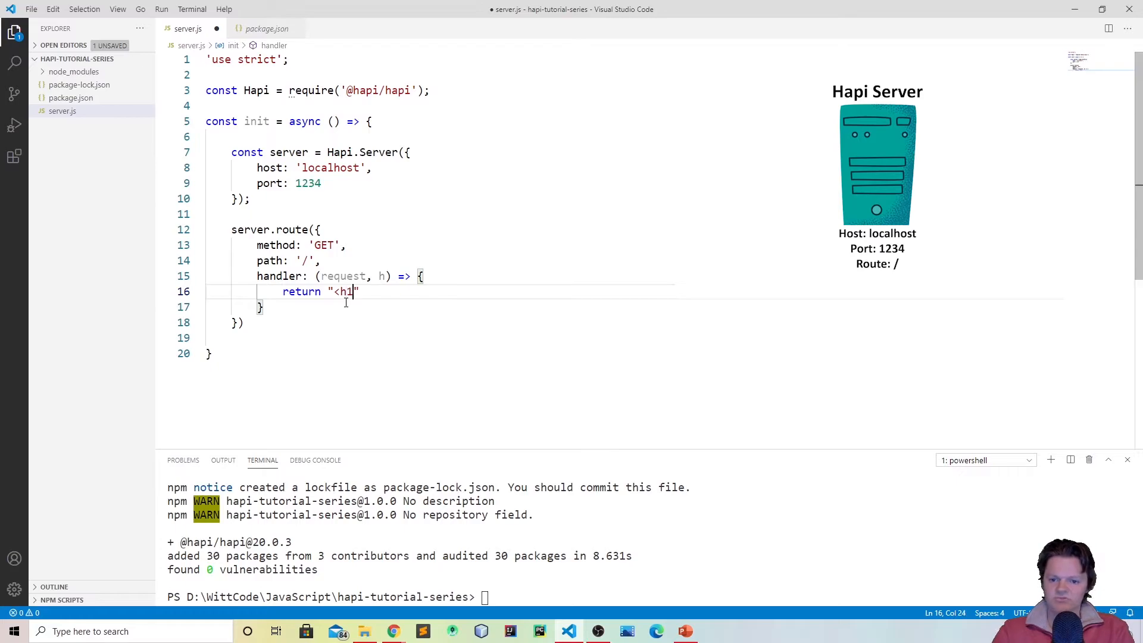
{"action": "type", "text": ">Hello"}
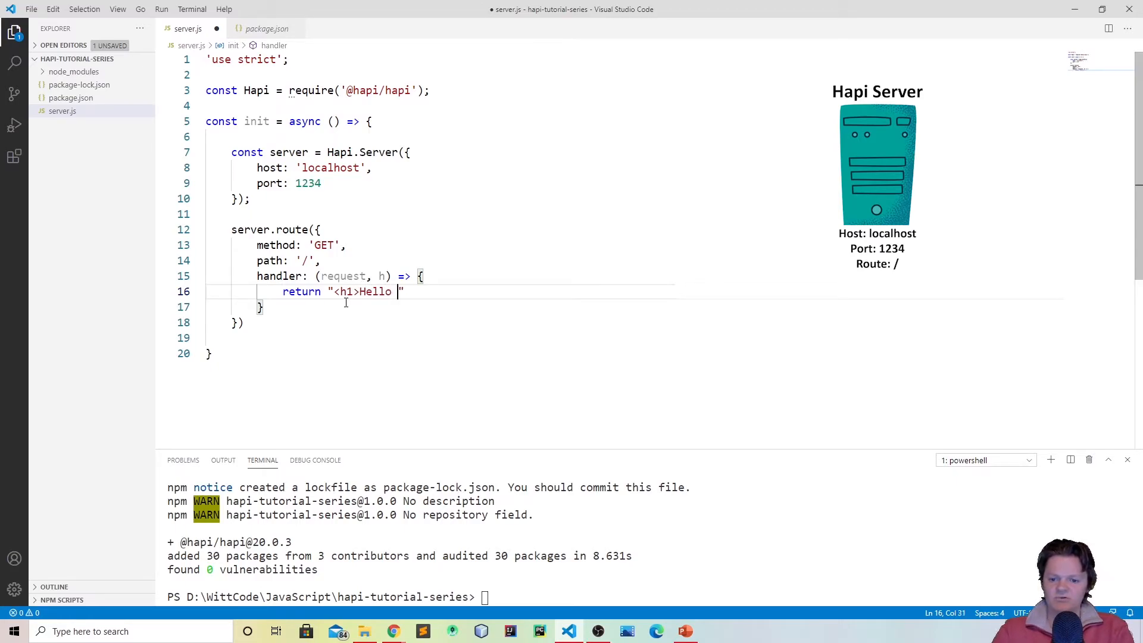
{"action": "type", "text": "World!</h"}
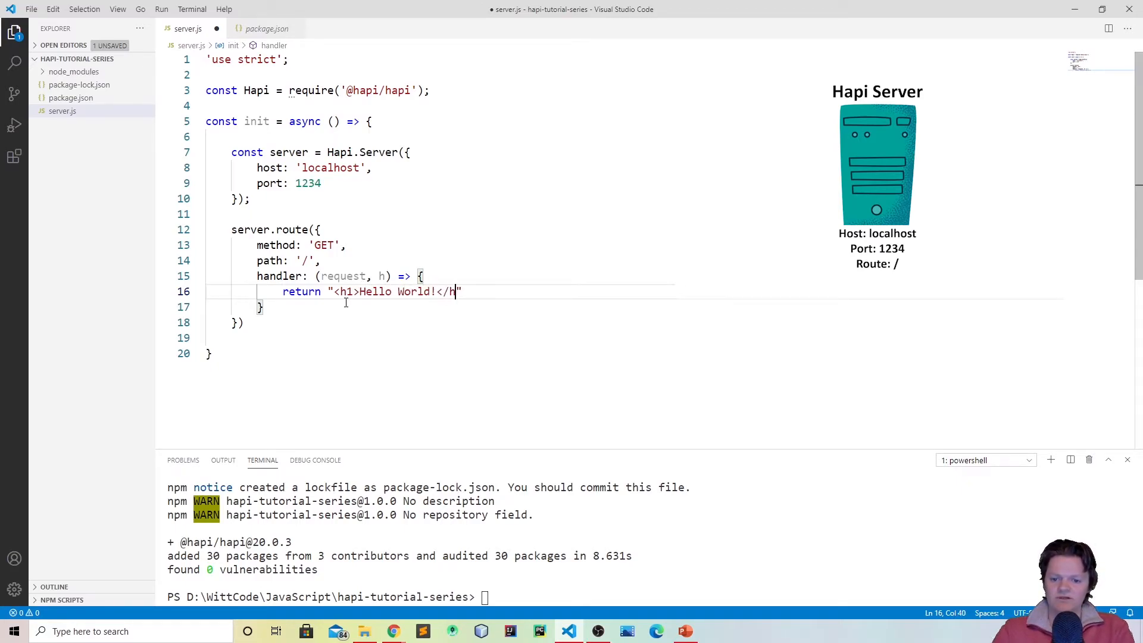
{"action": "type", "text": "1>\""}
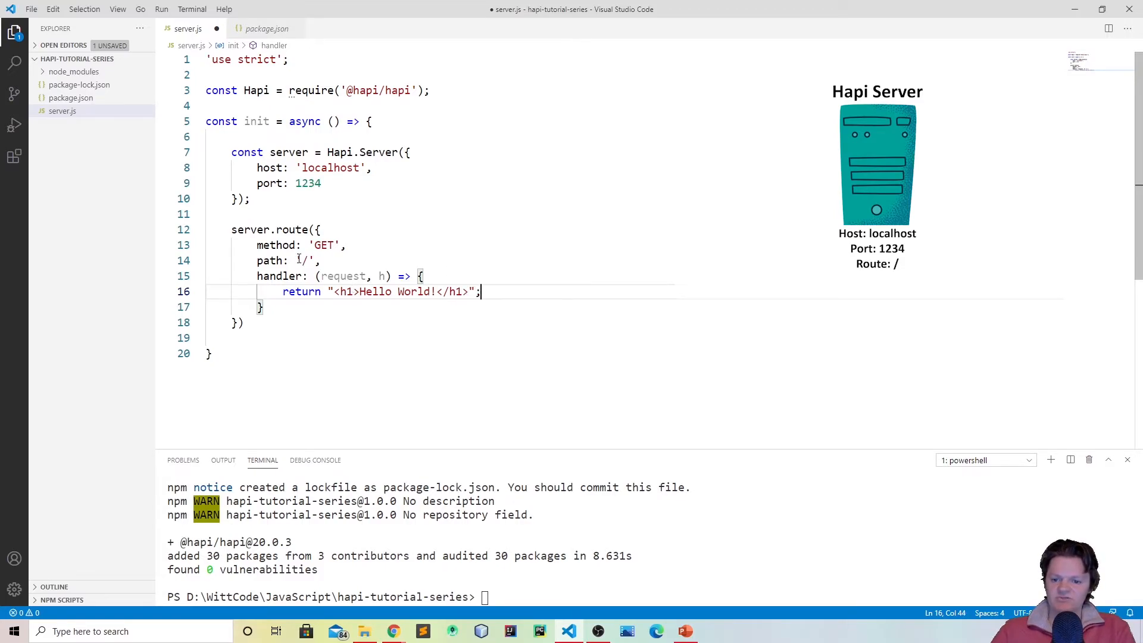
{"action": "type", "text": ";"}
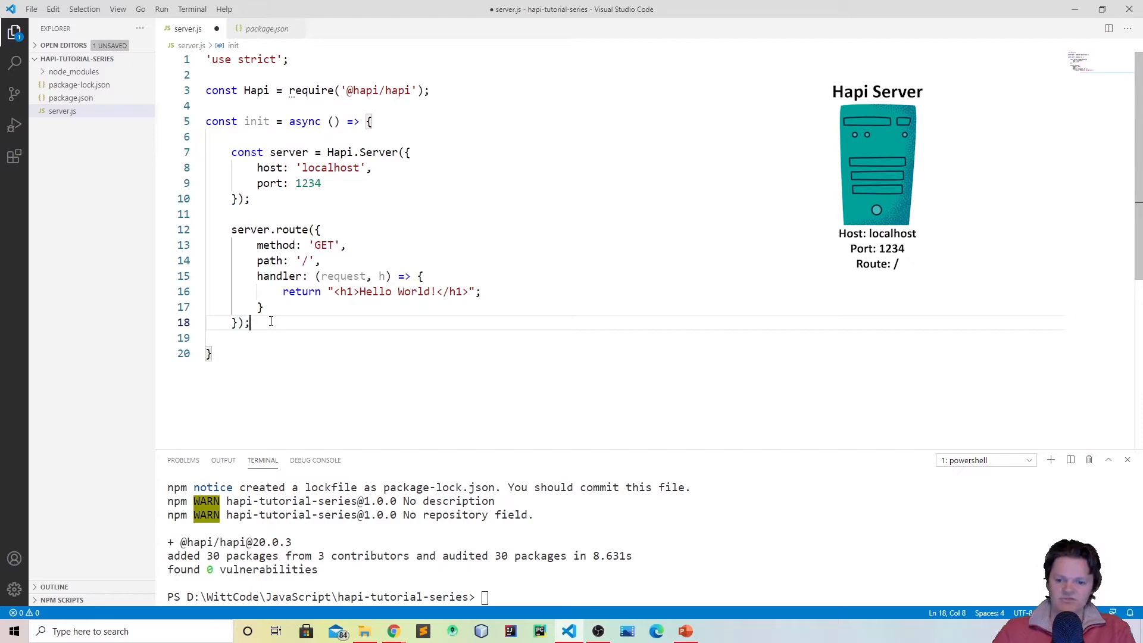
Add await server.start(); and log `Server started on: ${server.info.uri}` in init
{"action": "key", "text": "Enter"}
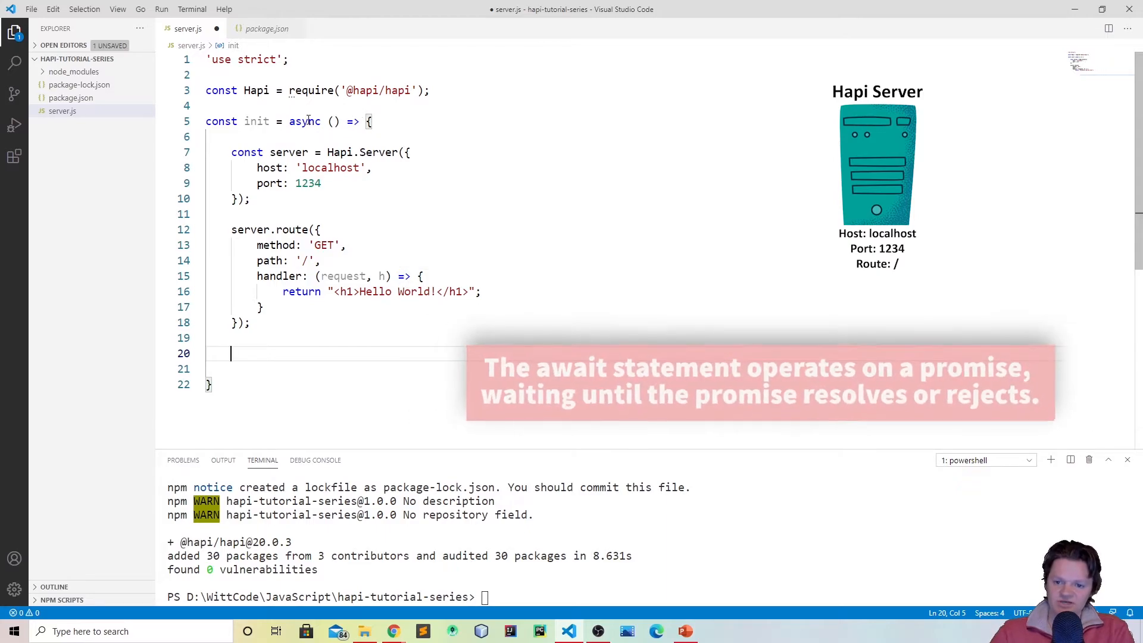
{"action": "type", "text": "await server."}
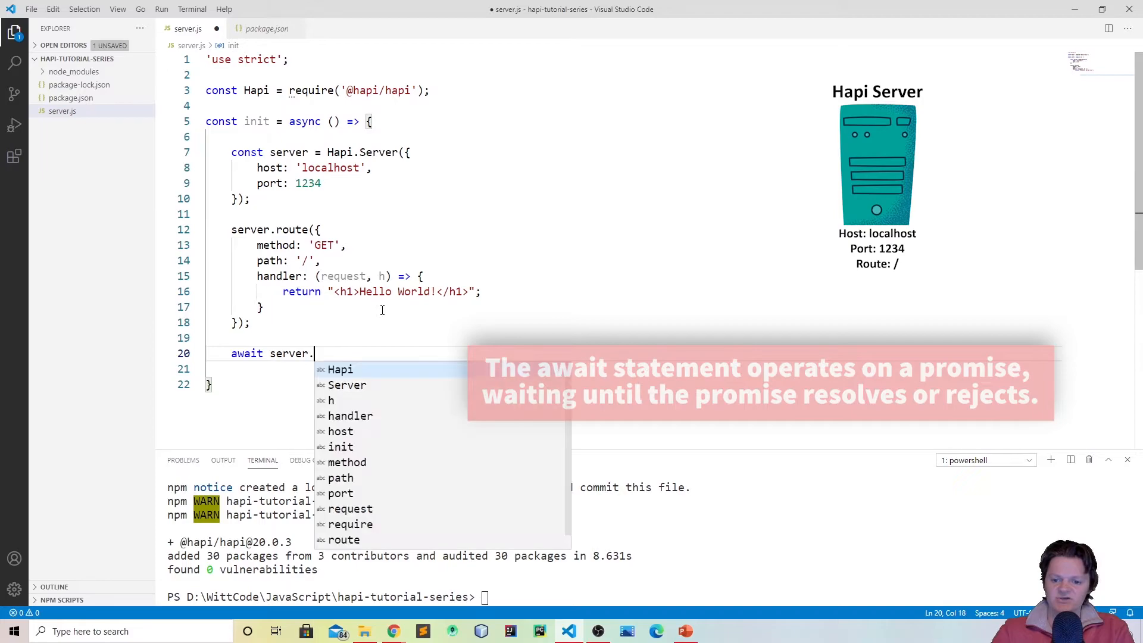
{"action": "type", "text": "start();"}
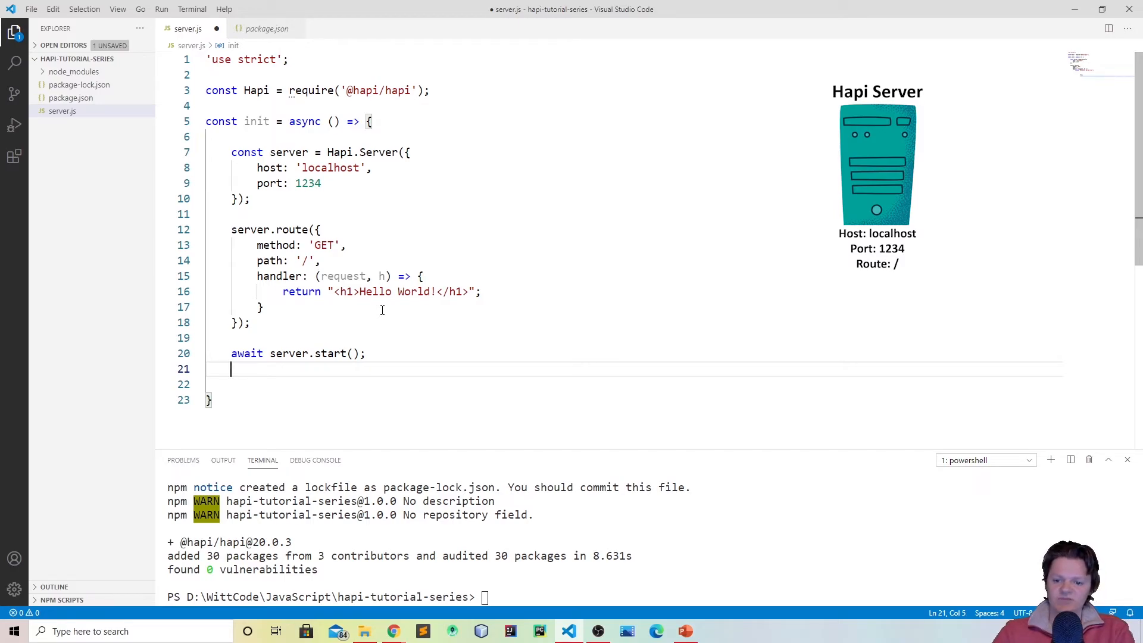
{"action": "mouse_move", "coordinate": [499, 481]}
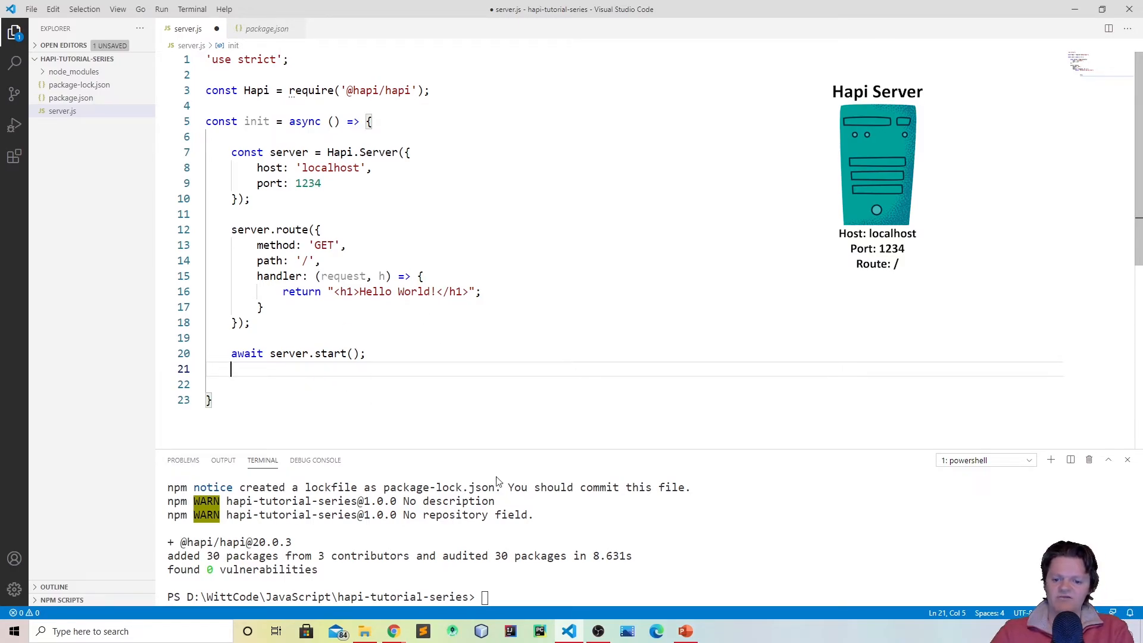
{"action": "type", "text": "log(\"\");"}
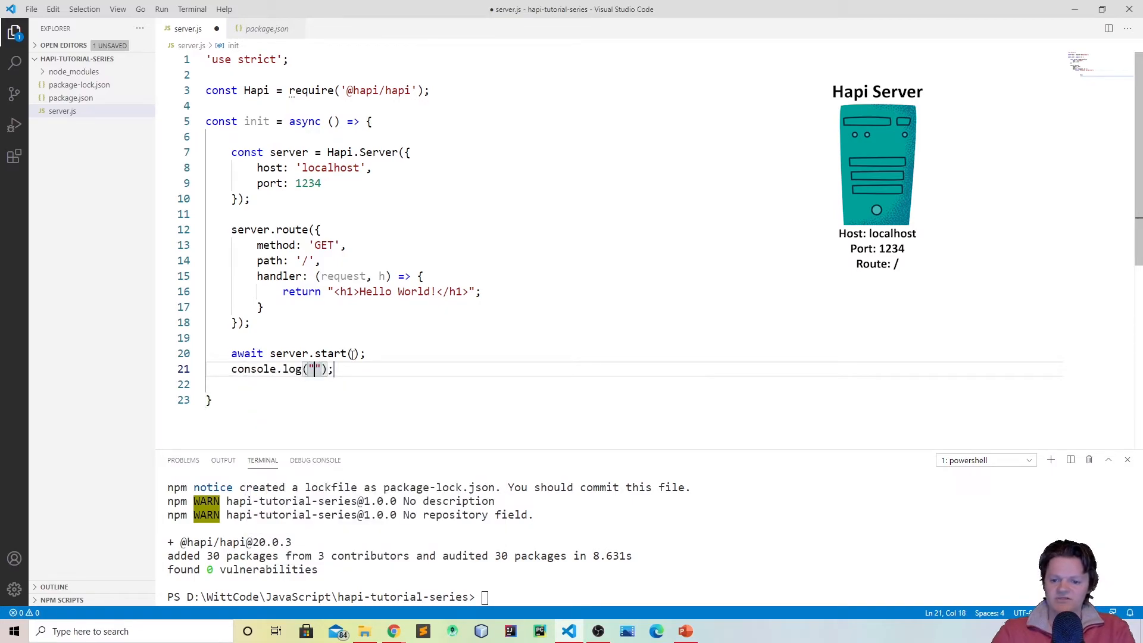
{"action": "type", "text": "Ser"}
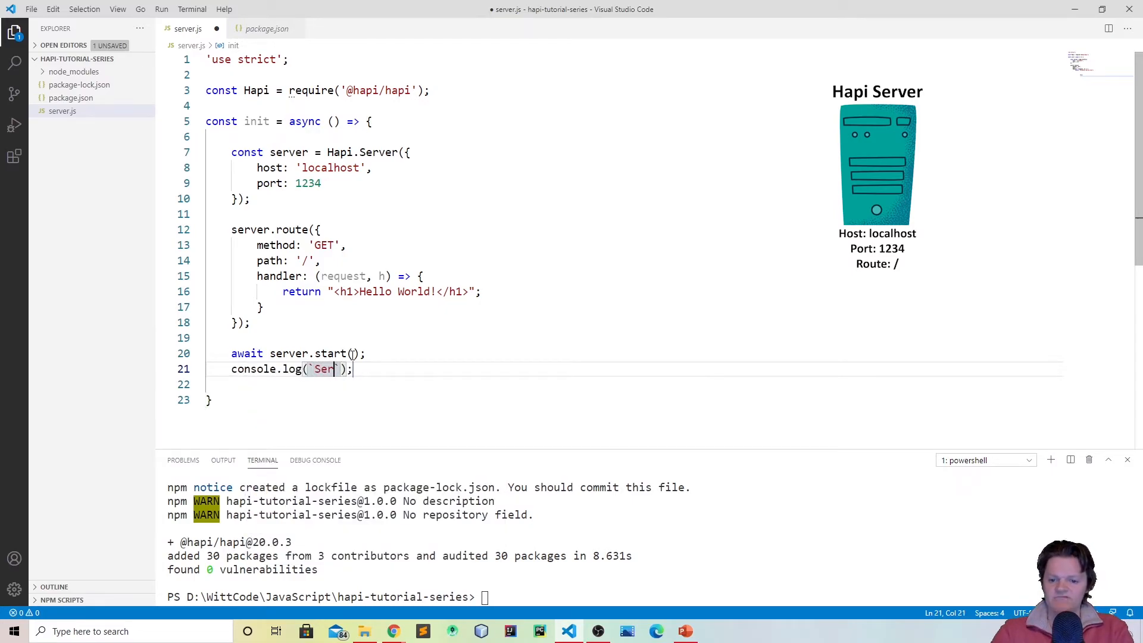
{"action": "type", "text": "ver started on:"}
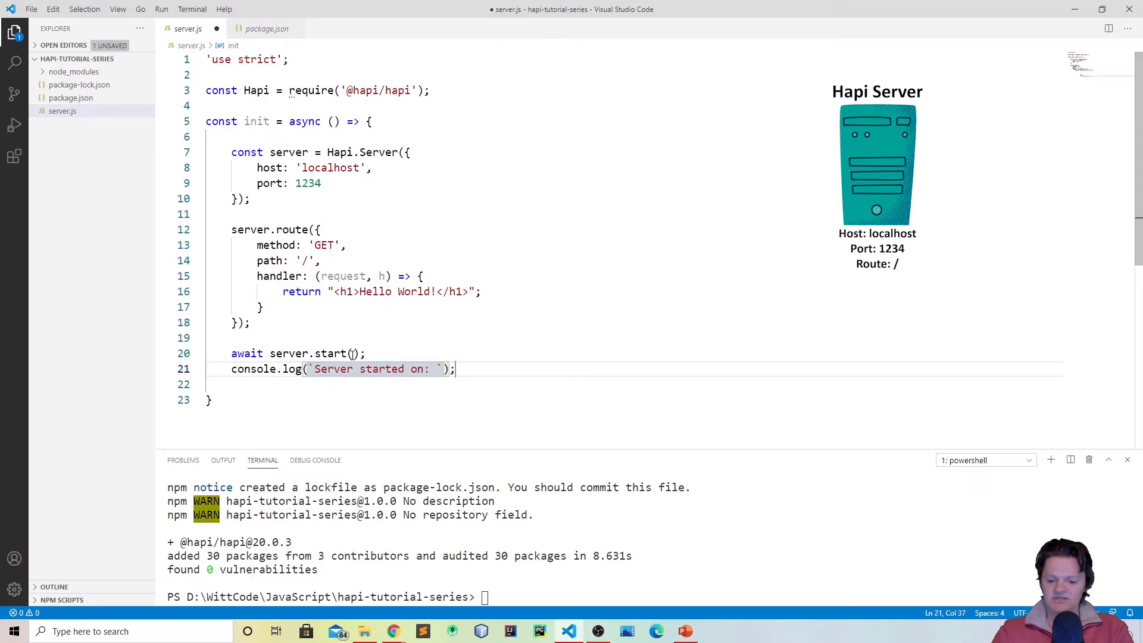
{"action": "type", "text": "${}"}
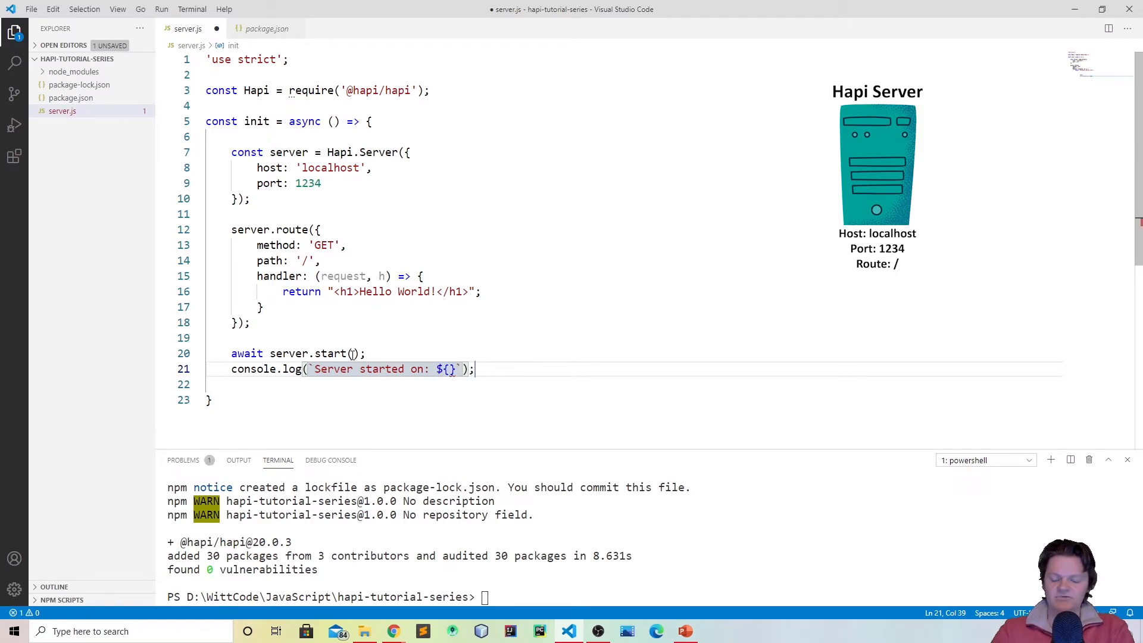
{"action": "type", "text": "server.info"}
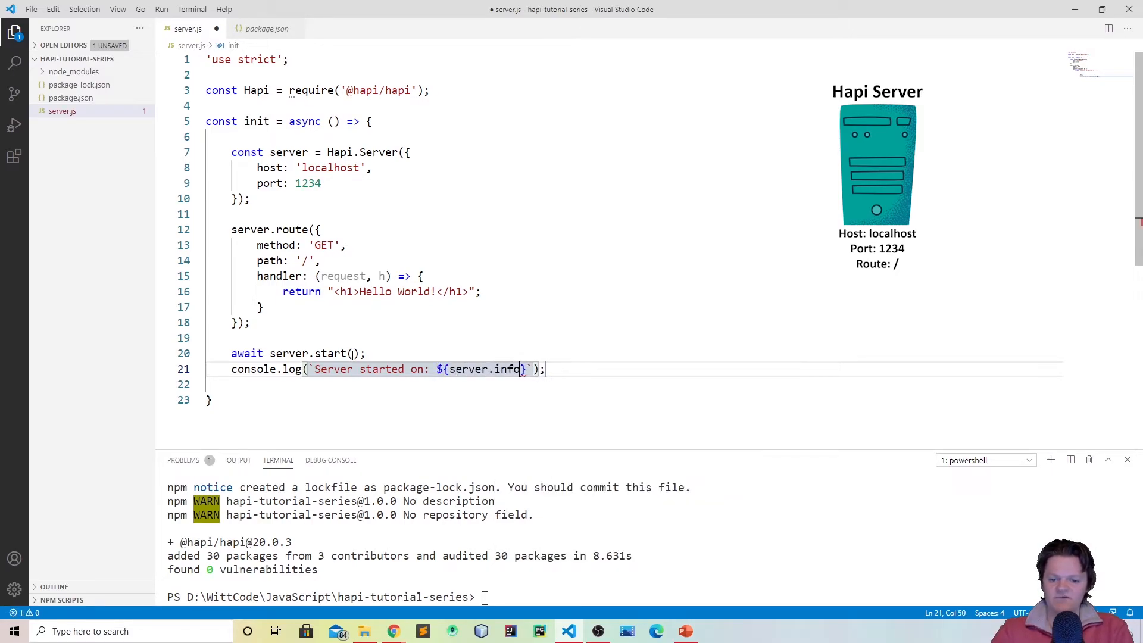
{"action": "type", "text": ".uri"}
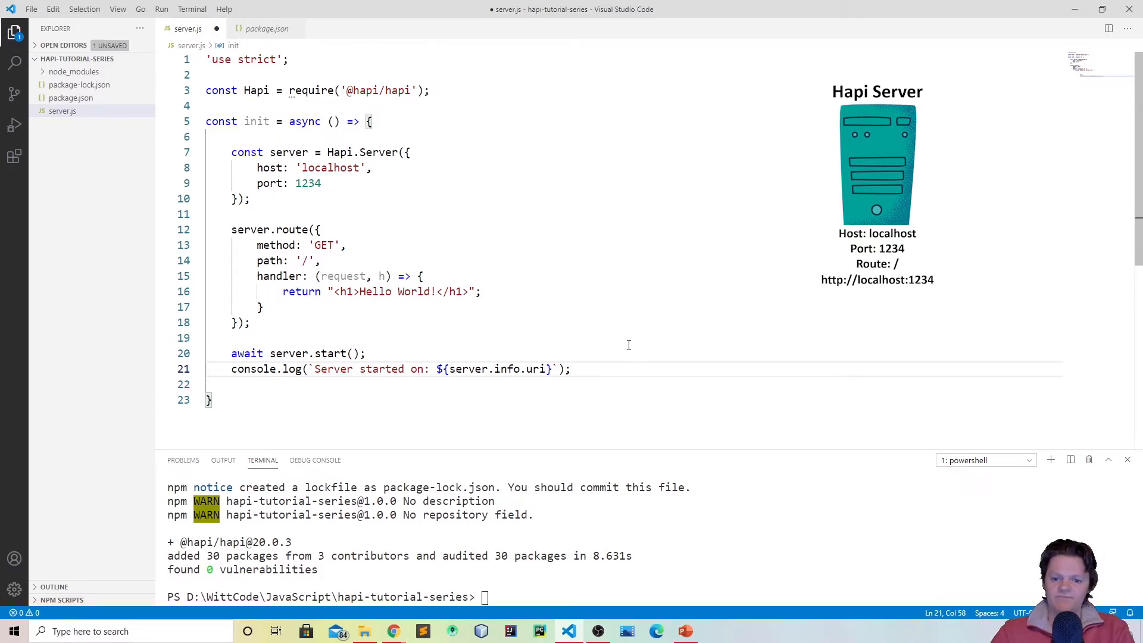
{"action": "left_click", "coordinate": [211, 400]}
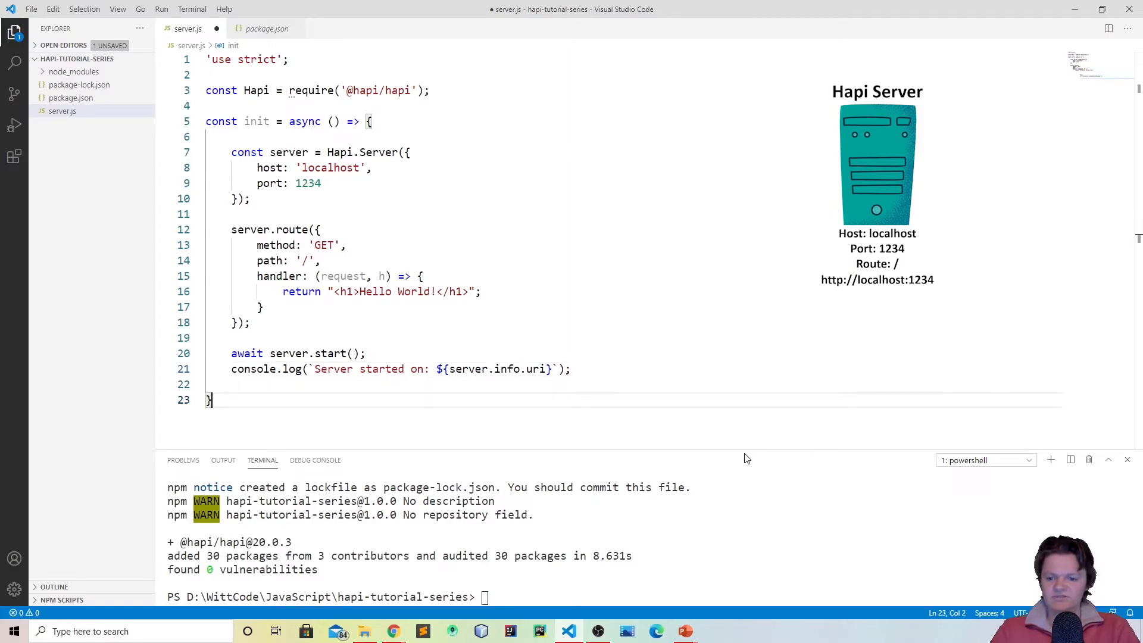
Call init() and register a process.on('unhandledRejection', (err) => ...) listener
{"action": "type", "text": "init();"}
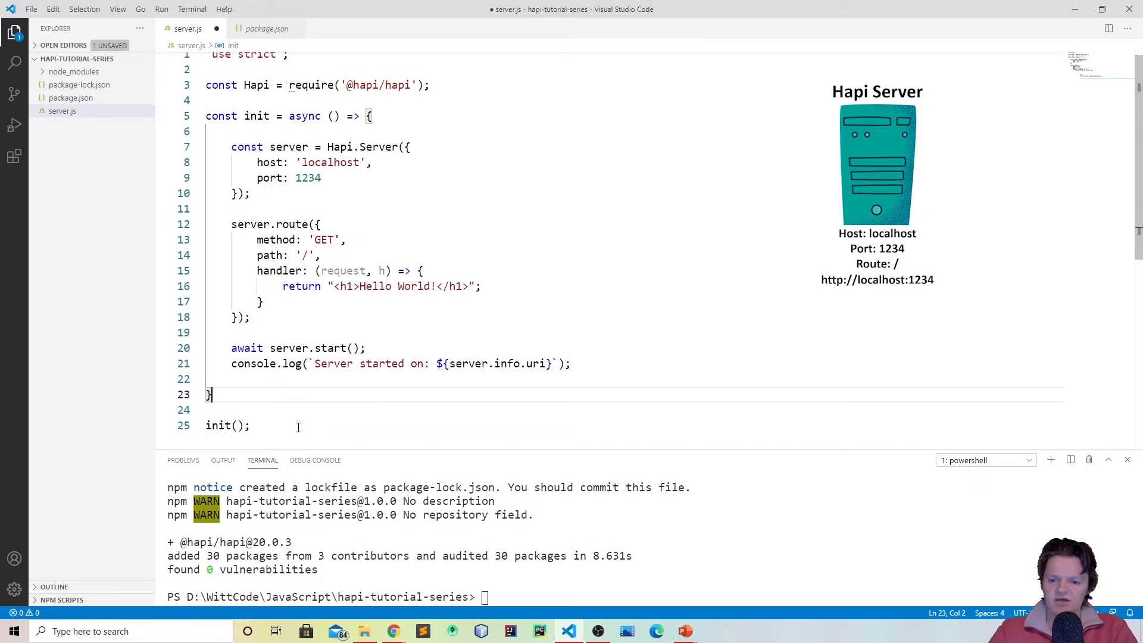
{"action": "type", "text": ".c"}
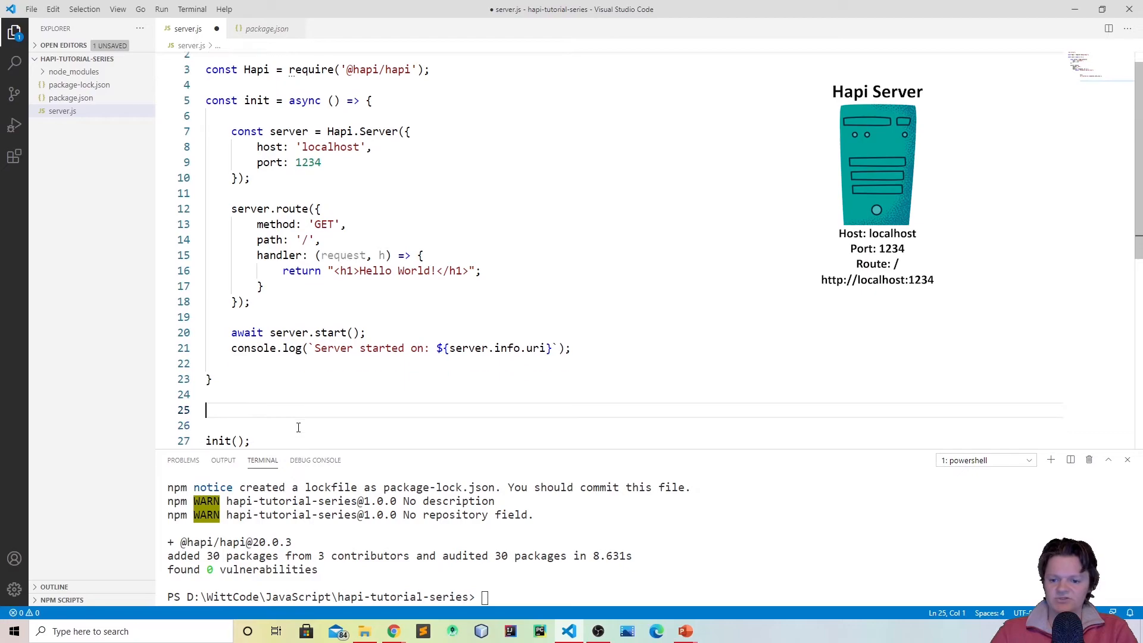
{"action": "type", "text": "process.on('"}
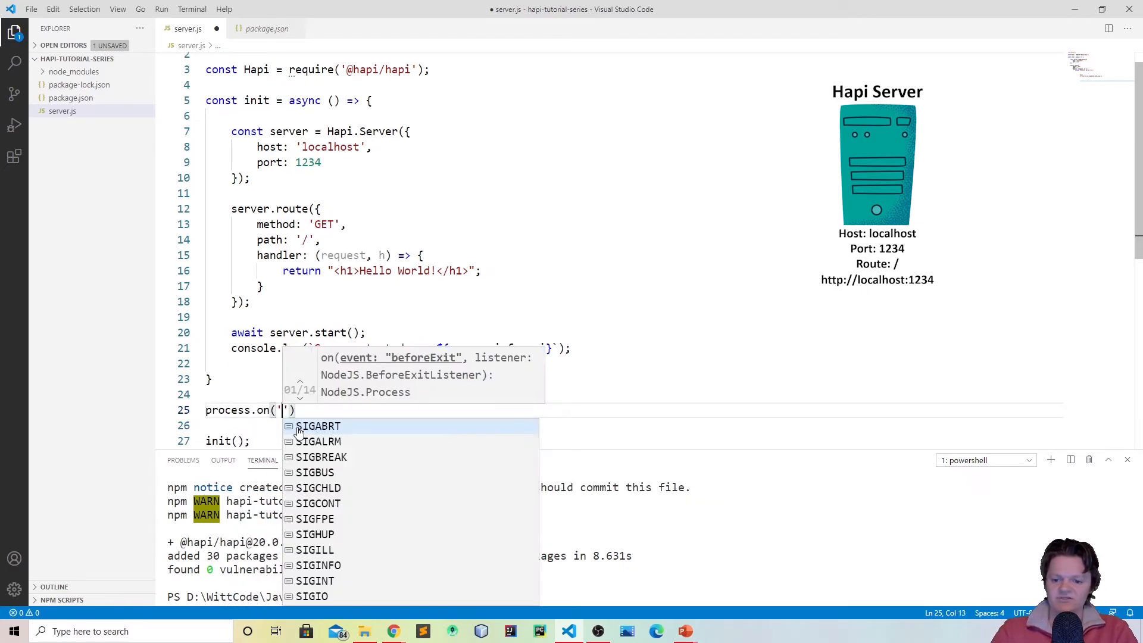
{"action": "type", "text": "unhandledRejection"}
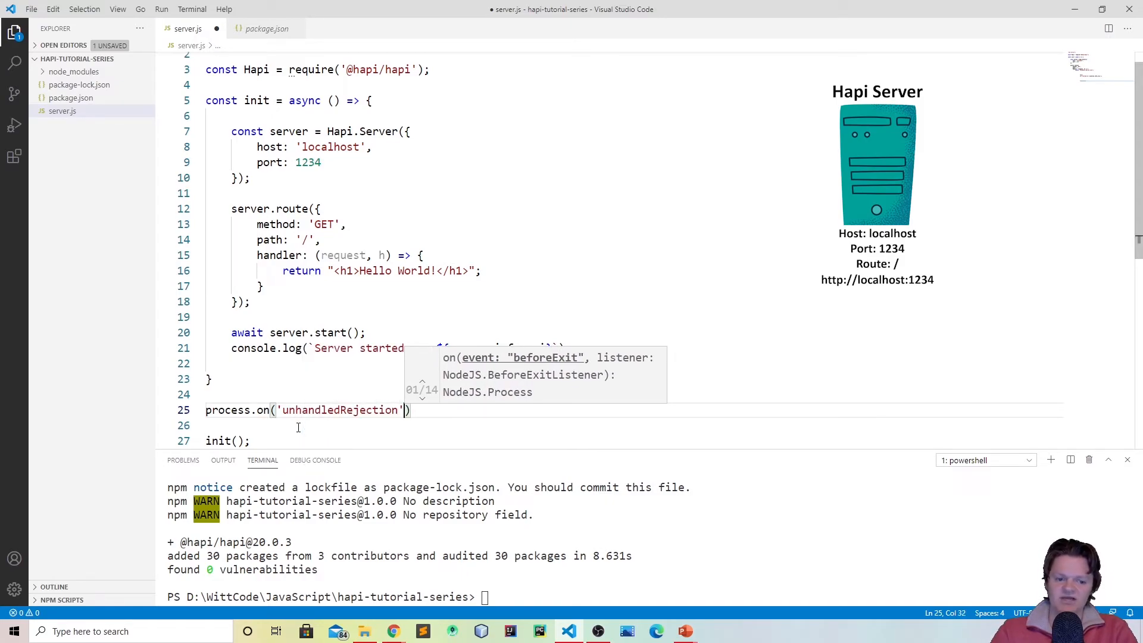
{"action": "type", "text": ", (e"}
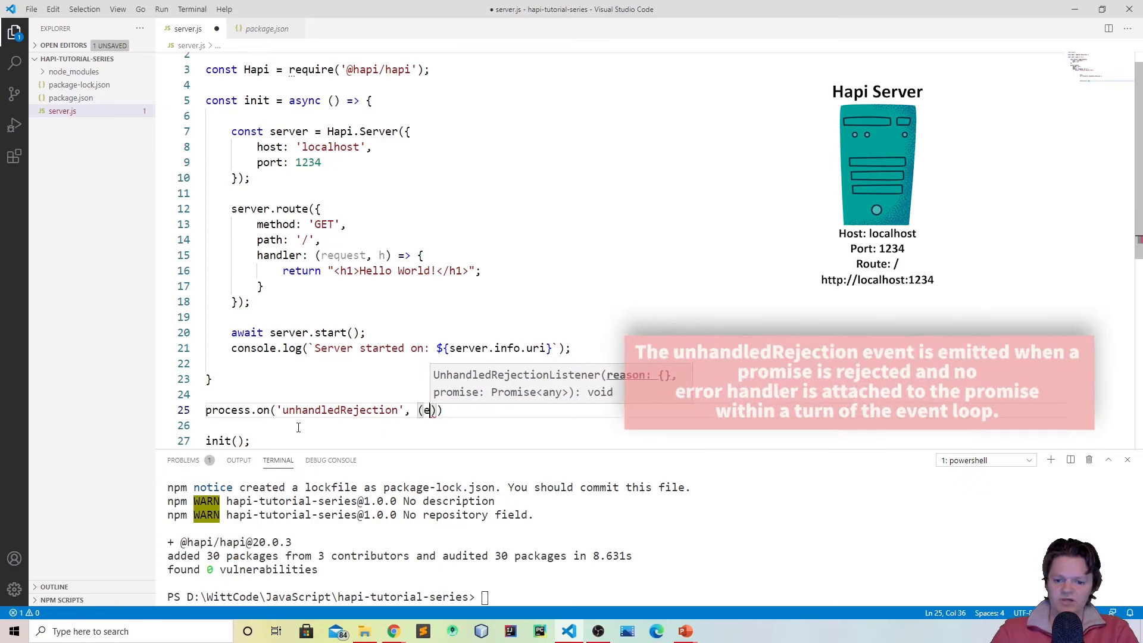
{"action": "type", "text": "rr) =>"}
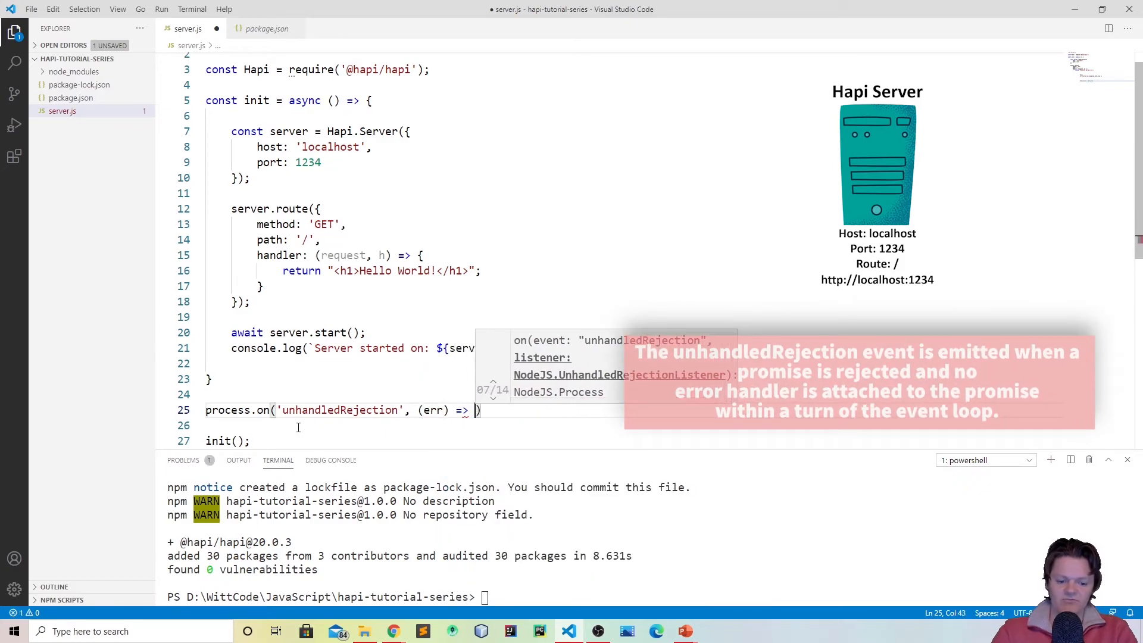
Make the listener log err and call process.exit(1), then save server.js
{"action": "type", "text": "log(er);"}
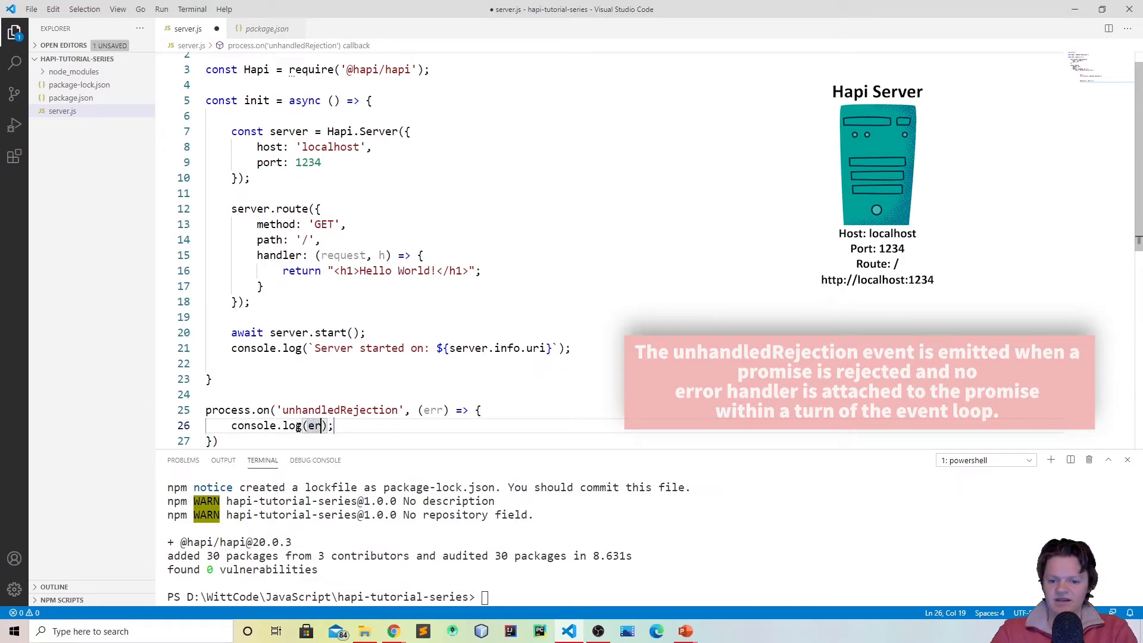
{"action": "type", "text": "process.exit(1);"}
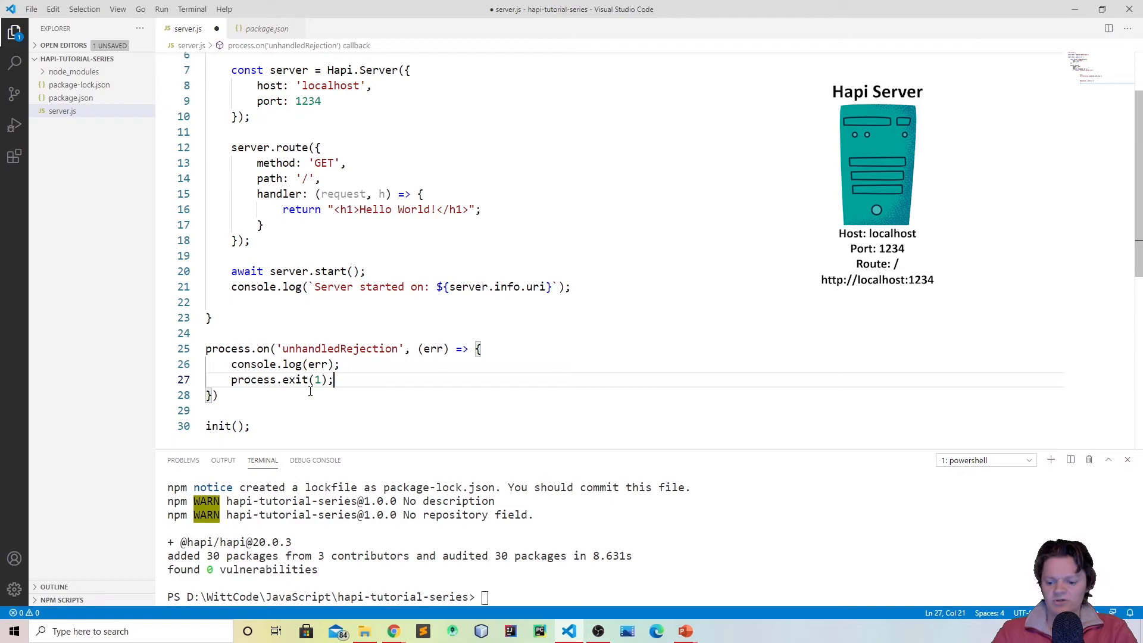
{"action": "key", "text": "ctrl+s"}
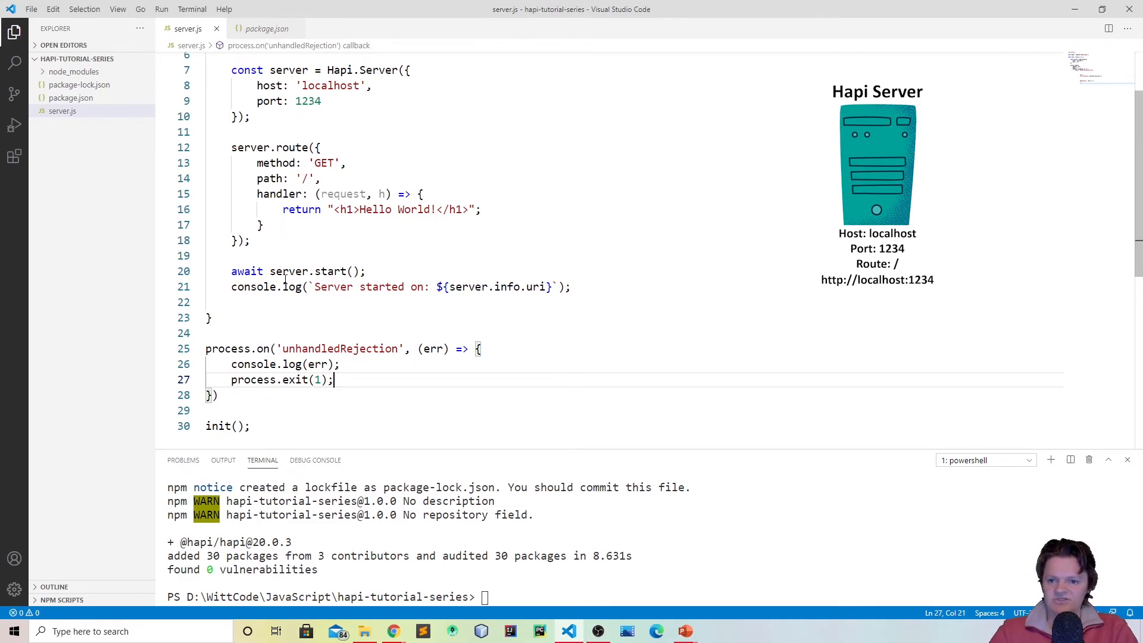
Install nodemon globally with npm install nodemon -g, then run nodemon server.js
{"action": "type", "text": "c"}
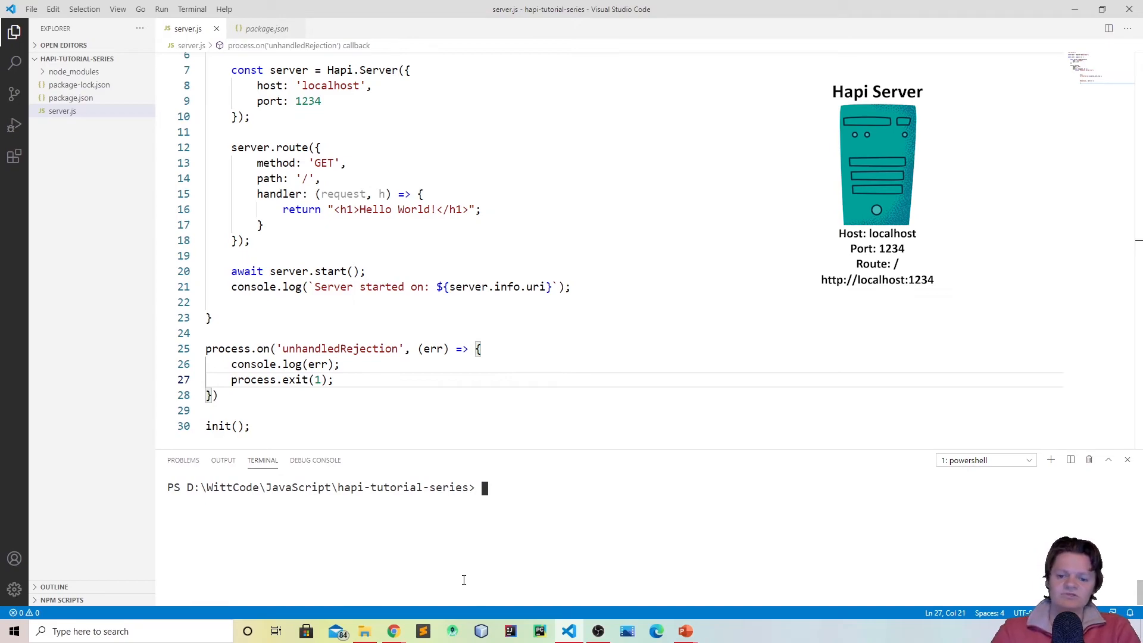
{"action": "type", "text": "nodemon"}
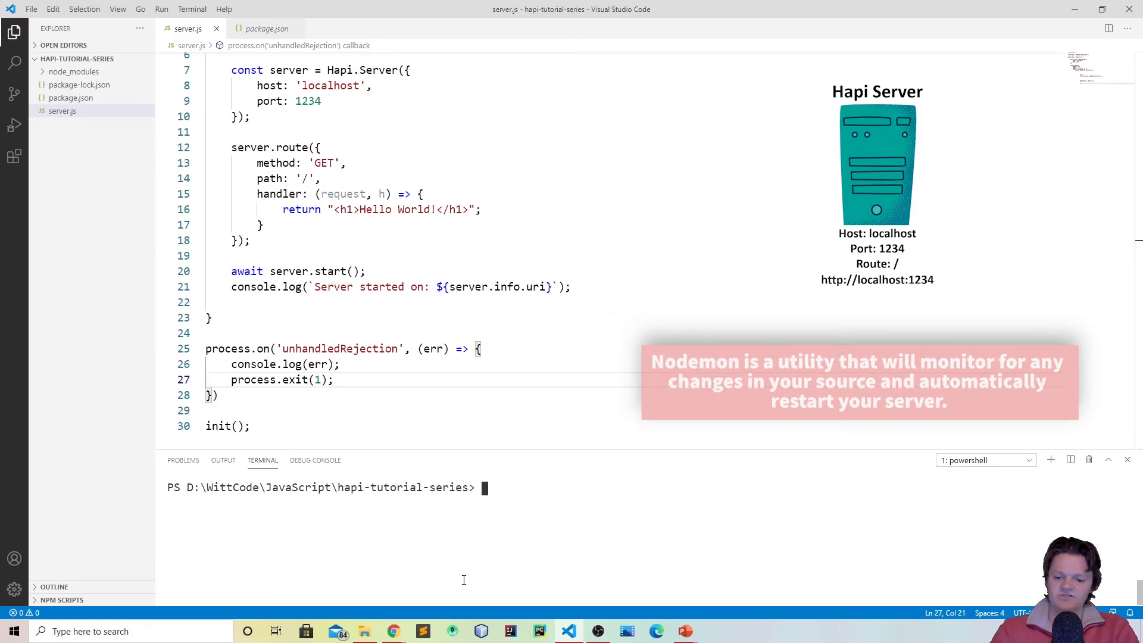
{"action": "type", "text": "npm install n"}
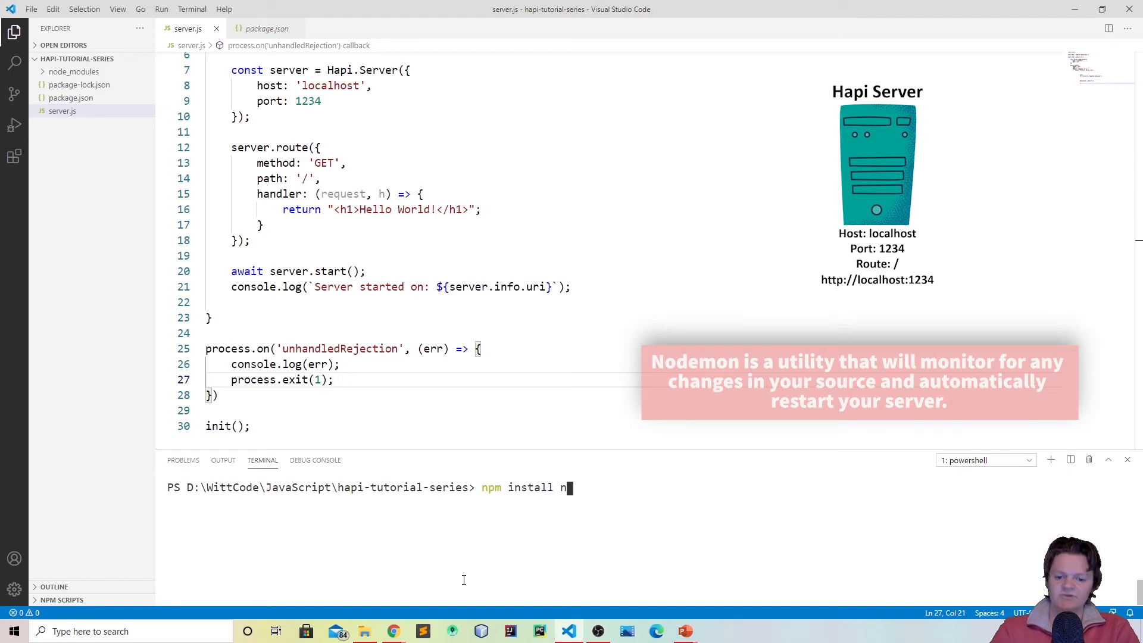
{"action": "type", "text": "odemon"}
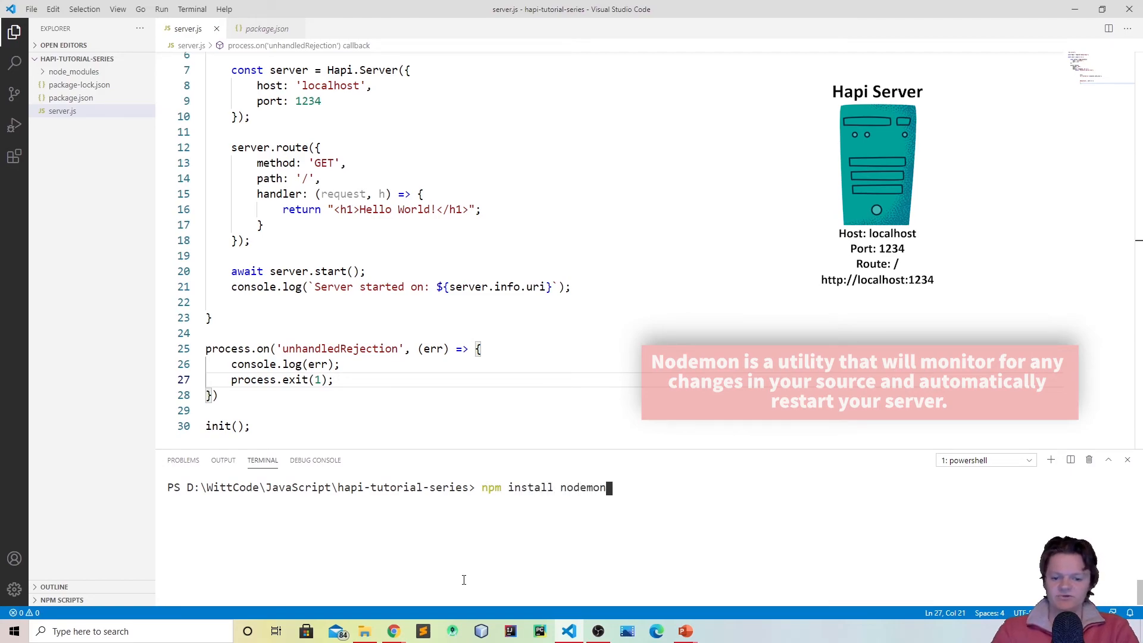
{"action": "type", "text": "-g"}
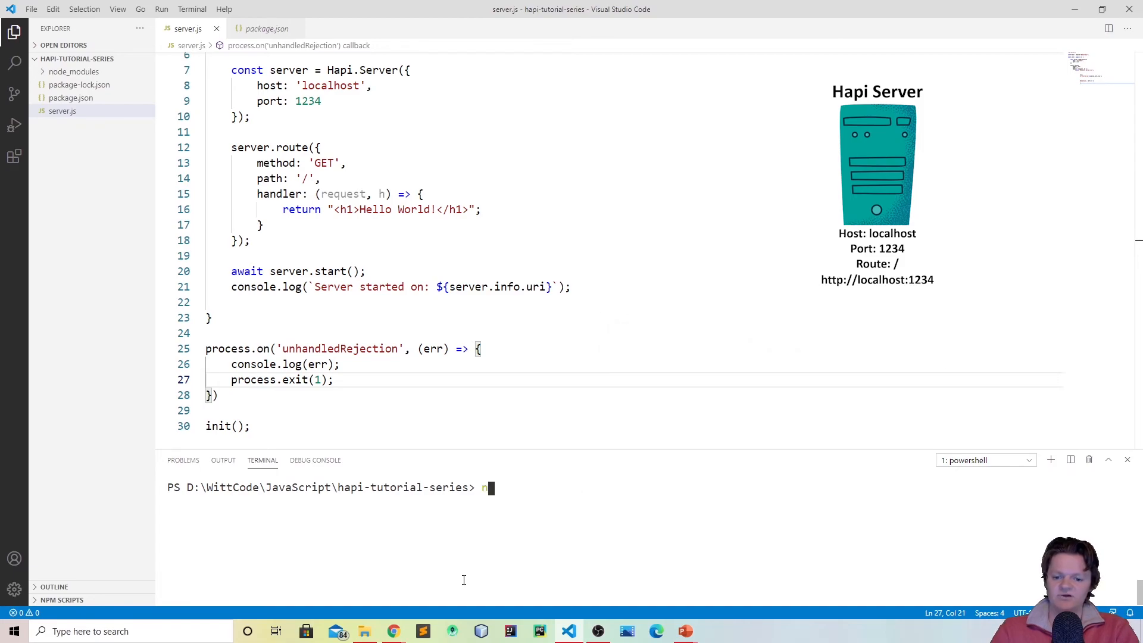
{"action": "type", "text": "odemon server.js"}
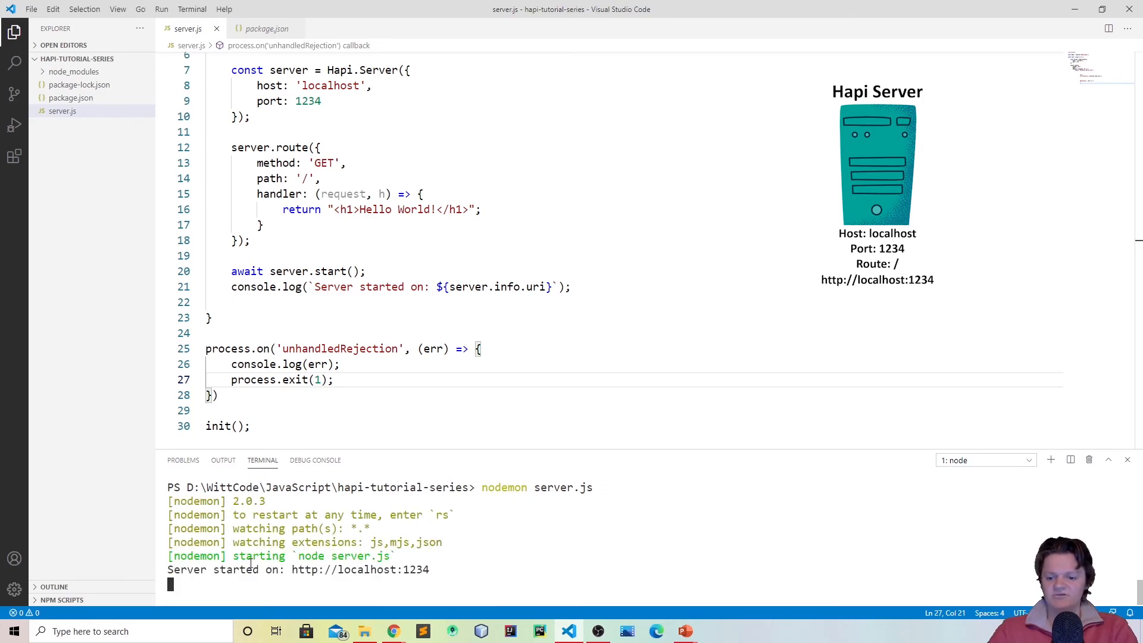
{"action": "mouse_move", "coordinate": [360, 569]}
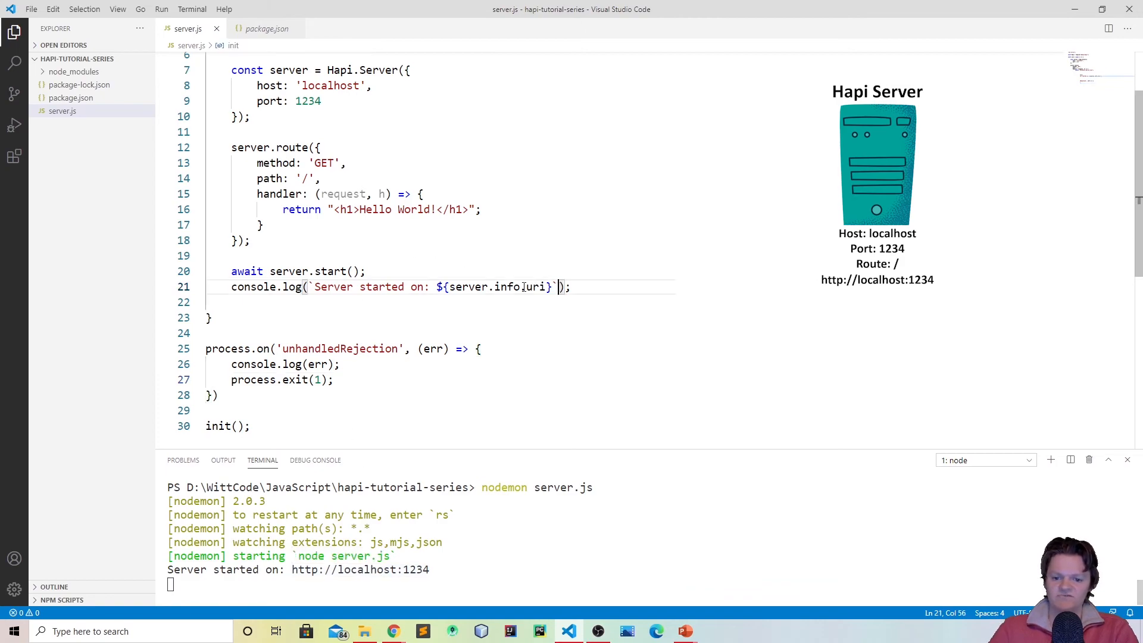
{"action": "left_click_drag", "start_coordinate": [371, 286], "coordinate": [557, 287]}
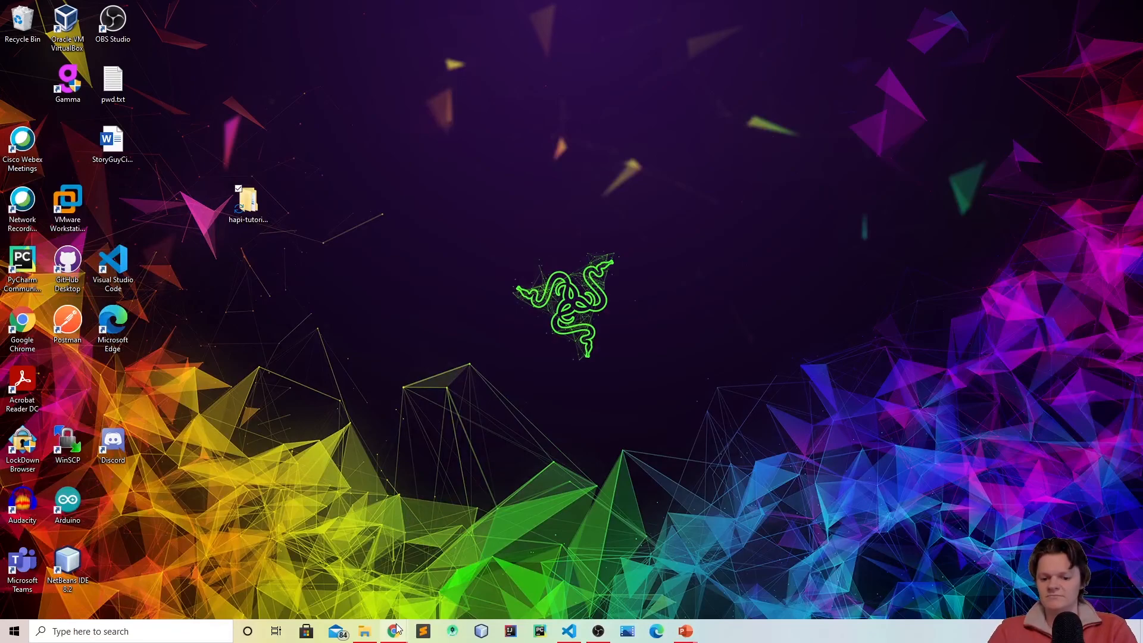
Load localhost:1234 in a new Chrome tab to see the Hapi 'Hello World!' page
{"action": "left_click", "coordinate": [392, 631]}
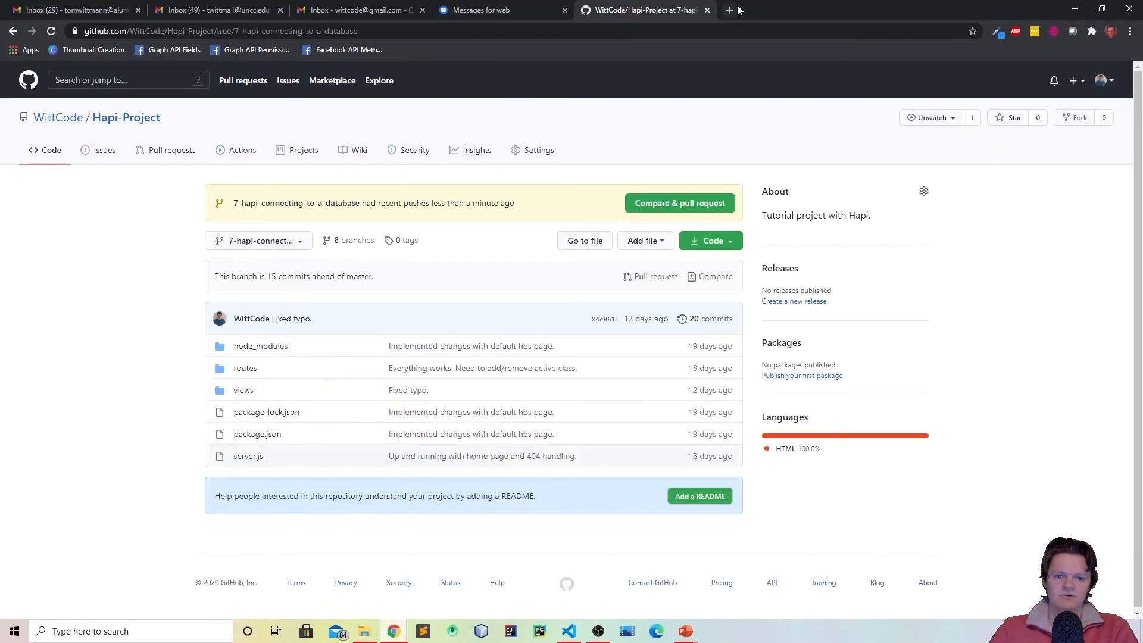
{"action": "left_click", "coordinate": [729, 10]}
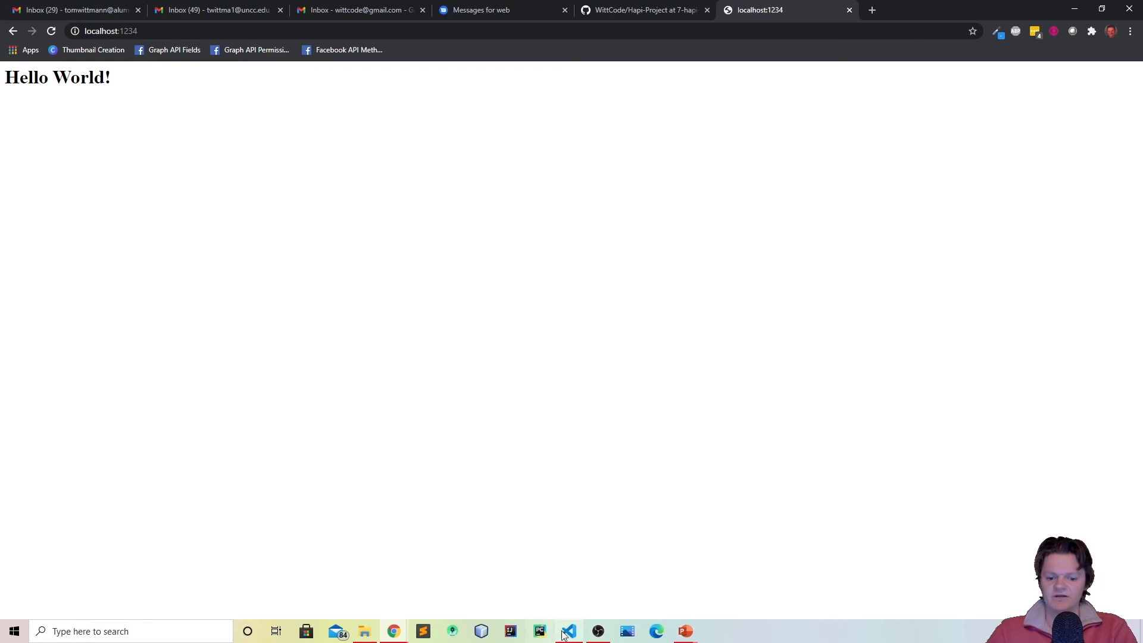
{"action": "left_click", "coordinate": [568, 631]}
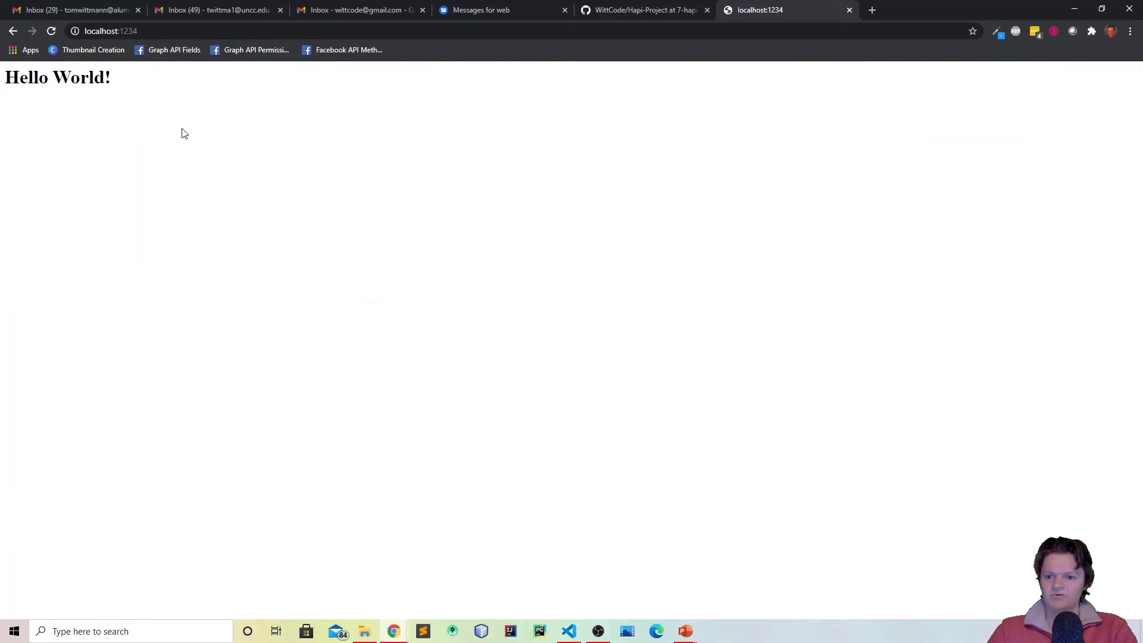
{"action": "left_click", "coordinate": [109, 31]}
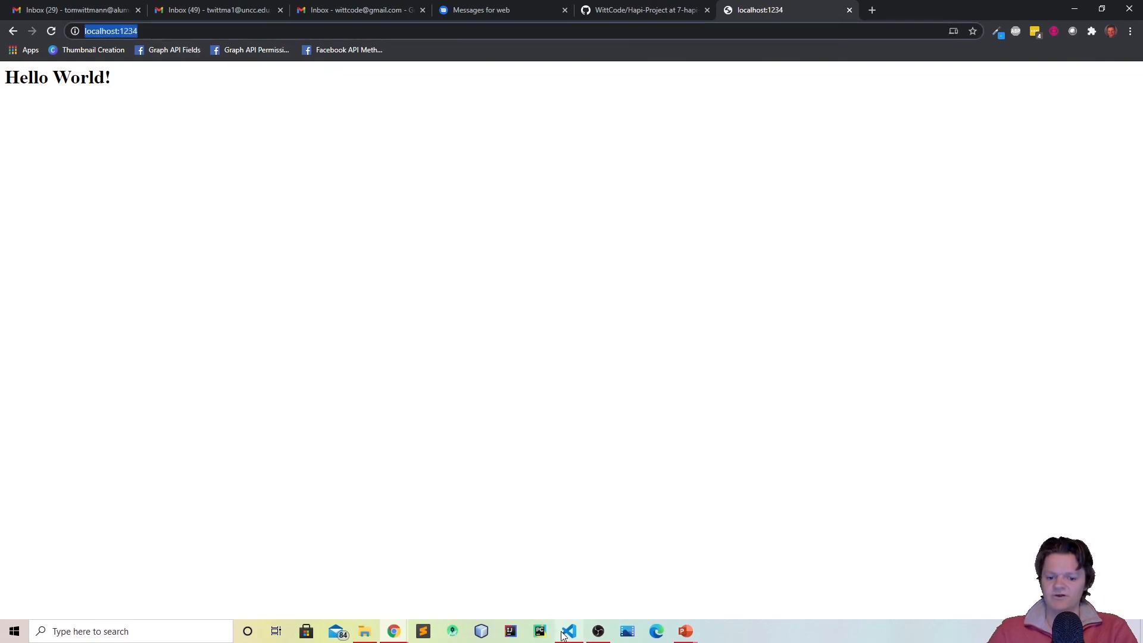